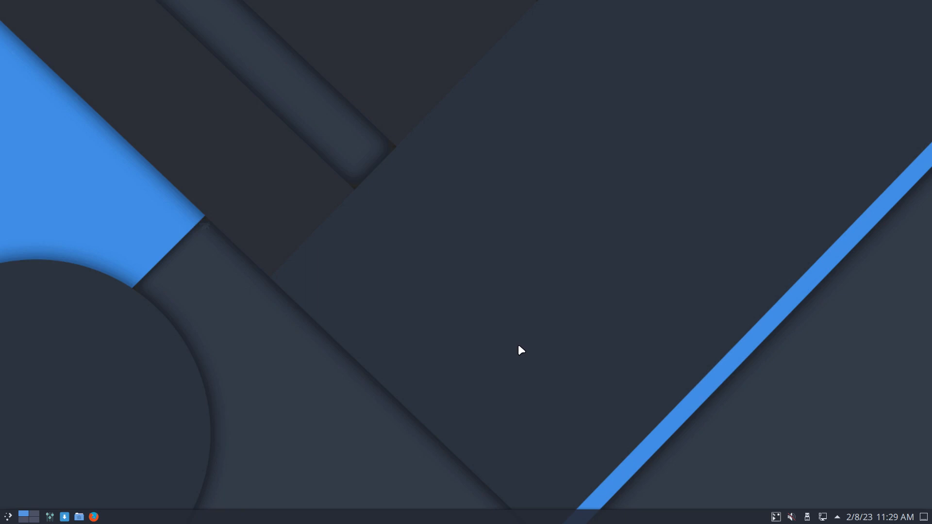
# - Launch Dolphin maximized and browse the root filesystem under Devices
pyautogui.click(78, 516)
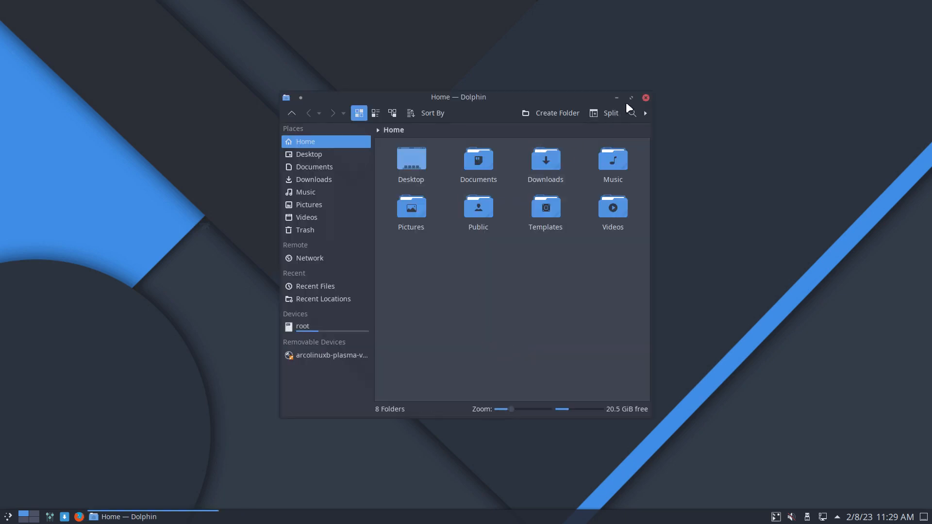
pyautogui.click(630, 97)
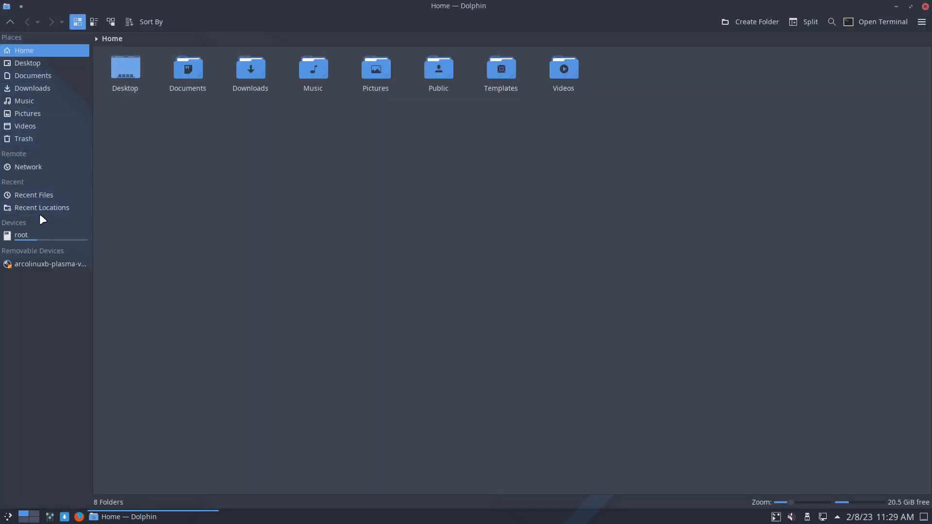
pyautogui.click(21, 235)
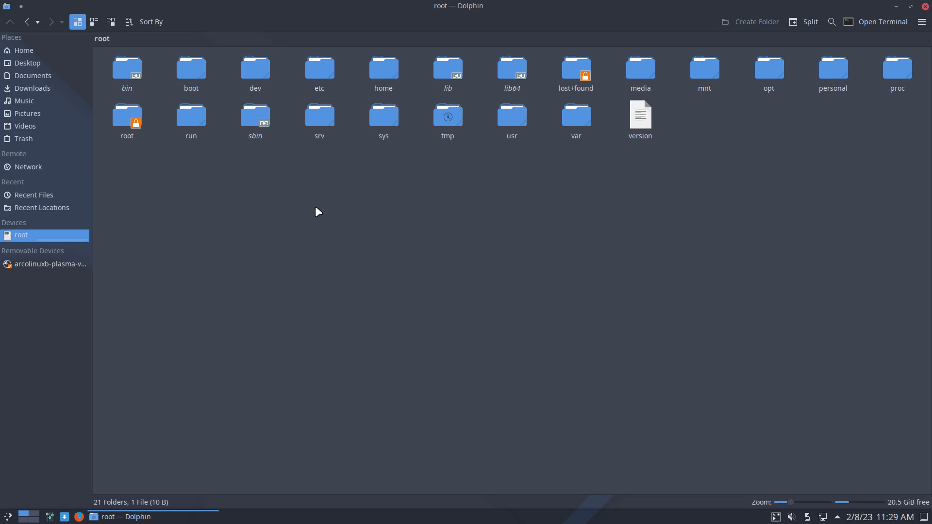
pyautogui.moveTo(319, 67)
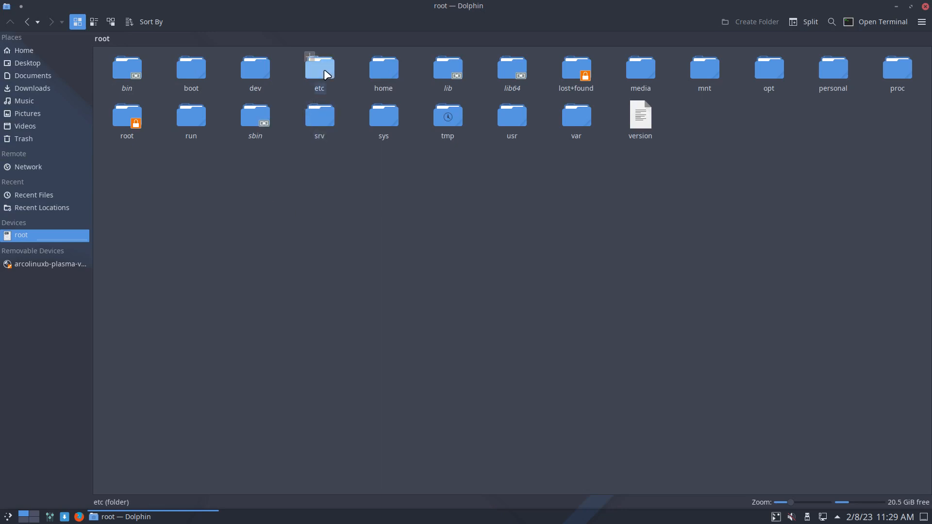
# - Navigate into /etc/sddm.conf.d and select kde_settings.conf
pyautogui.doubleClick(319, 66)
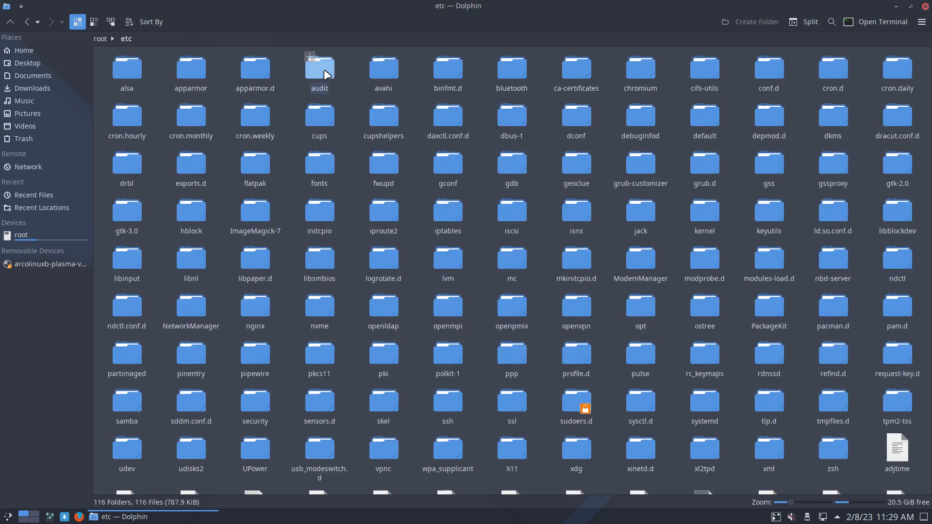
pyautogui.click(190, 399)
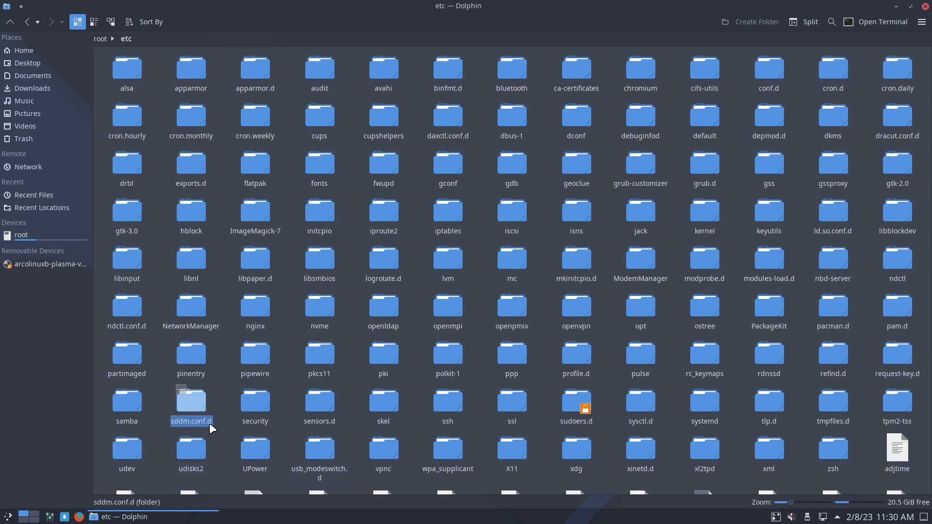
pyautogui.doubleClick(190, 400)
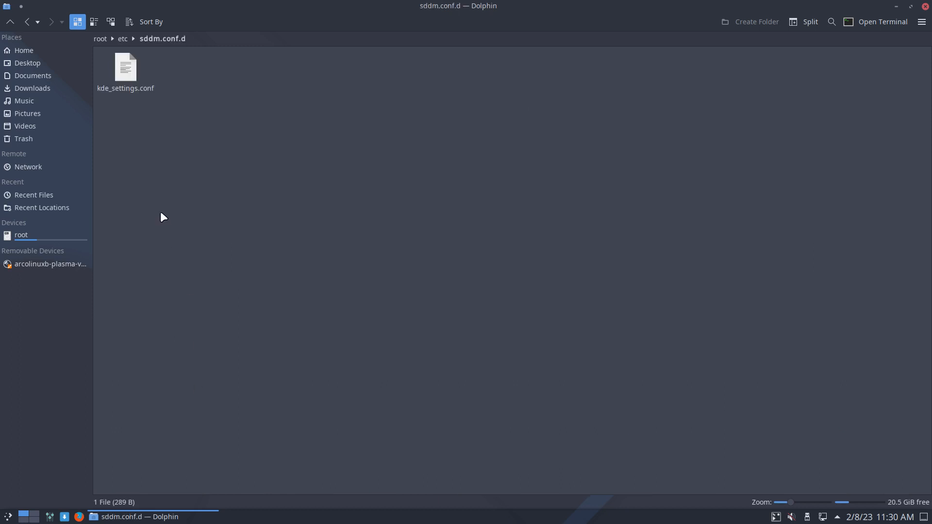
pyautogui.click(125, 66)
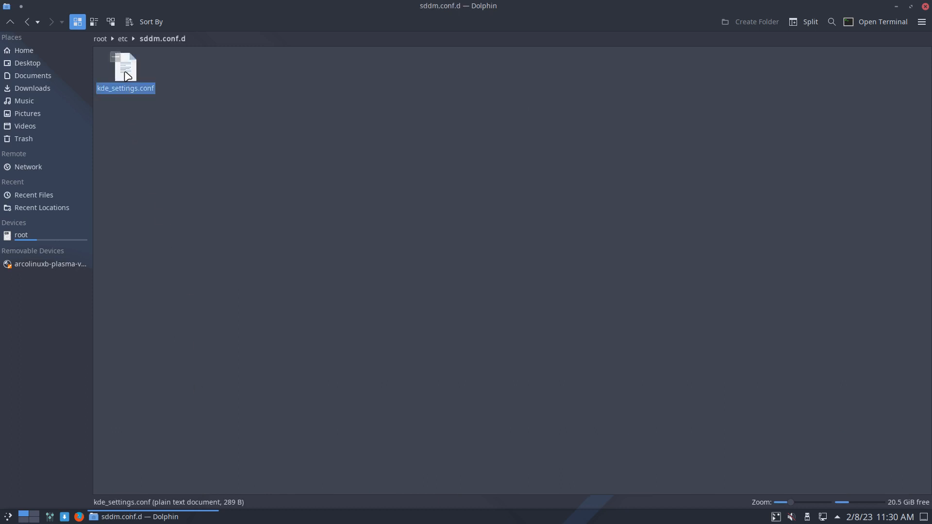
# - Review kde_settings.conf in Kate, checking the Autologin User=erik and Session=plasma lines
pyautogui.doubleClick(126, 68)
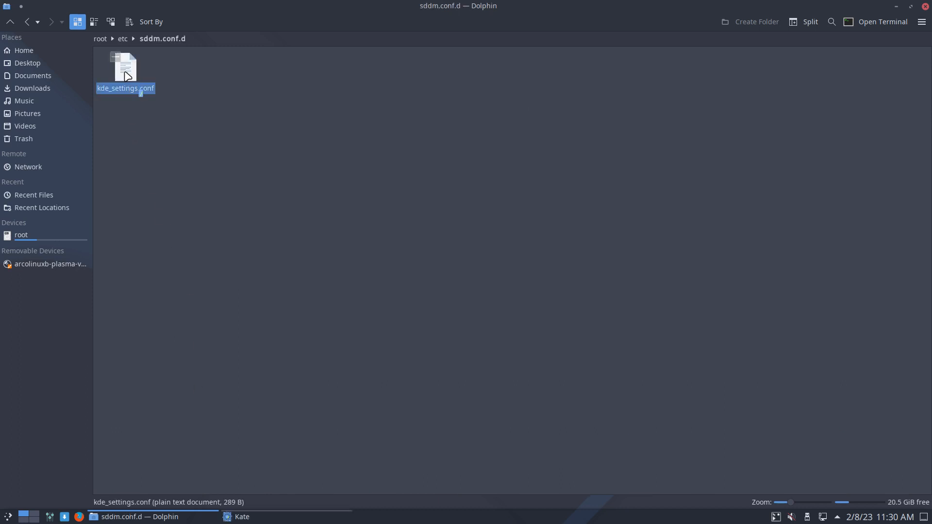
pyautogui.doubleClick(124, 67)
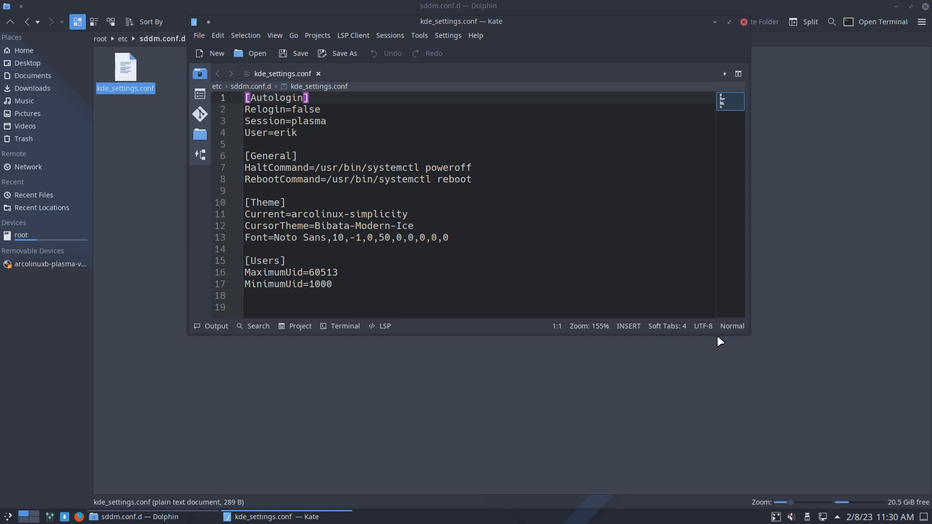
pyautogui.moveTo(728, 337)
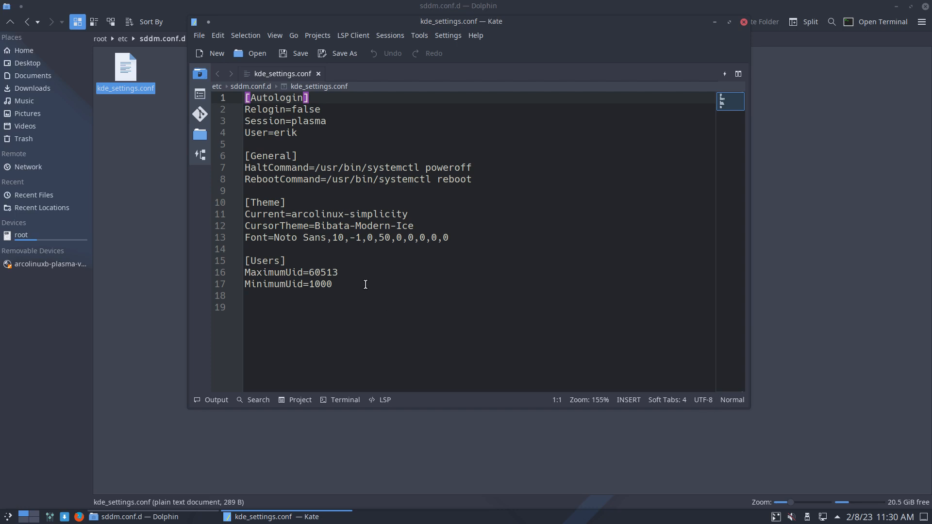
pyautogui.click(316, 133)
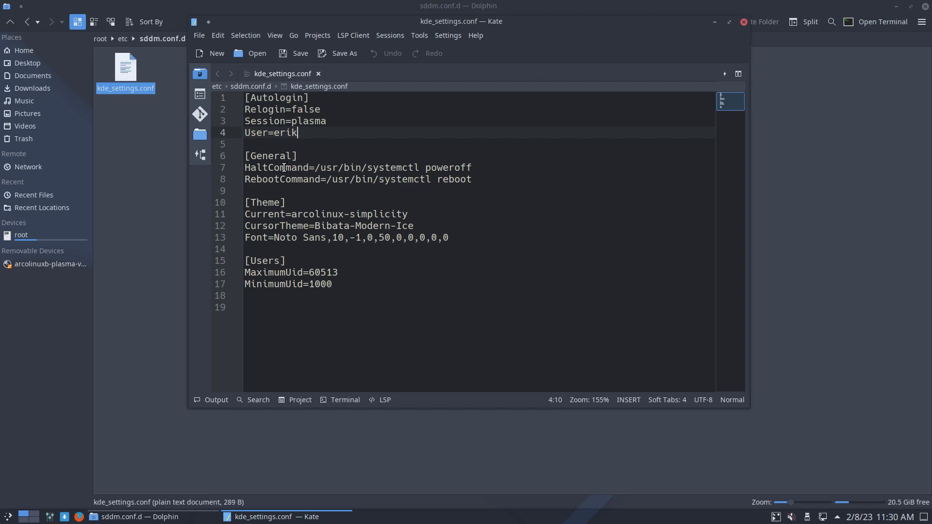
pyautogui.moveTo(597, 76)
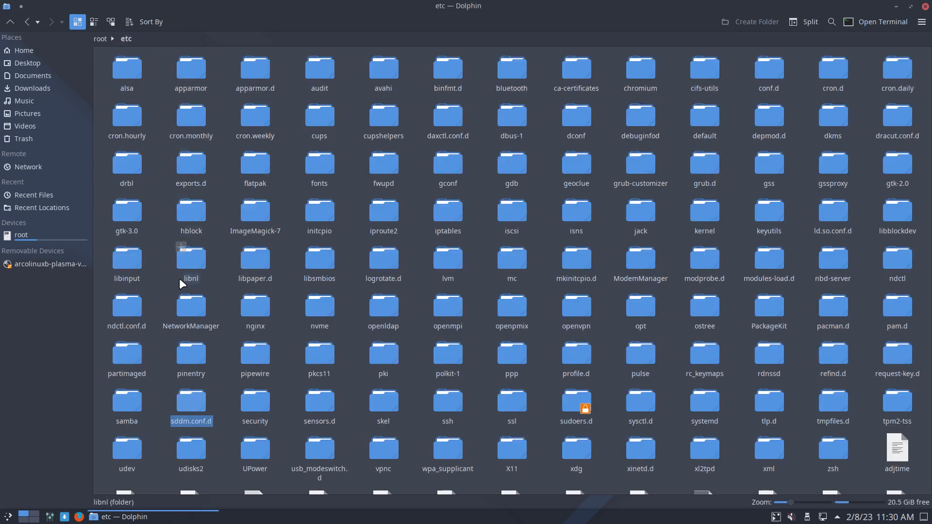
pyautogui.moveTo(165, 293)
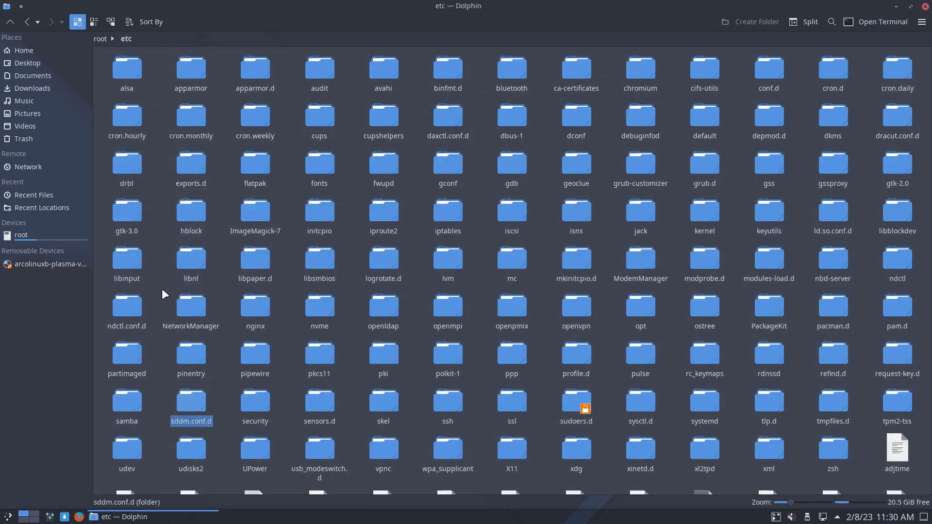
pyautogui.moveTo(303, 413)
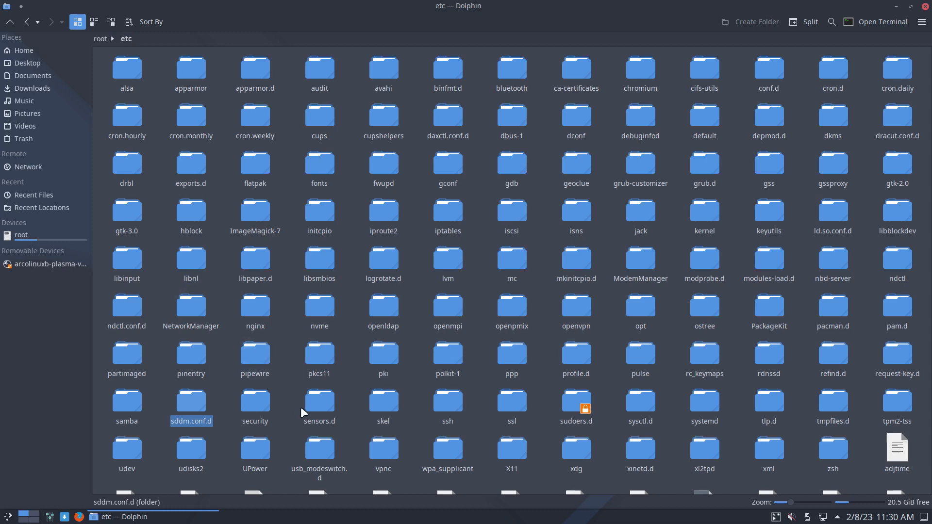
# - View /etc/sddm.conf in Kate, then launch System Settings from the taskbar
pyautogui.scroll(-3)
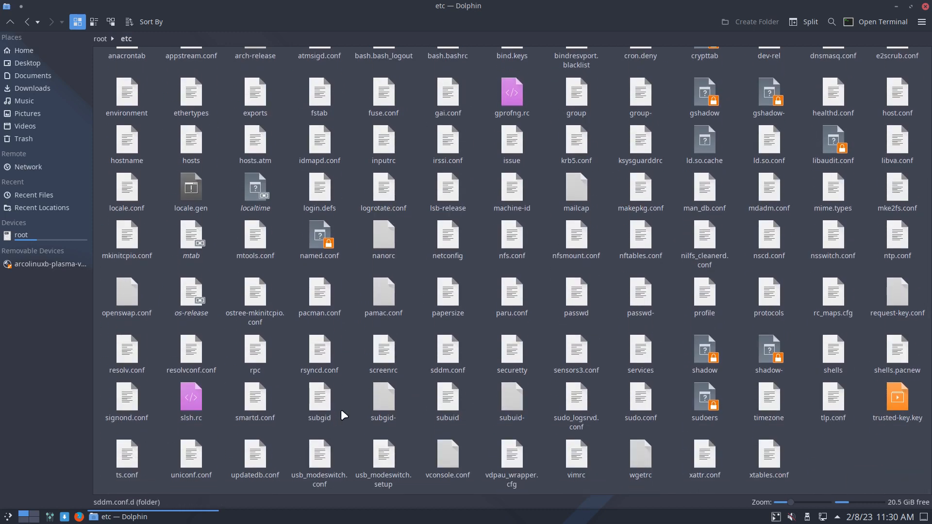
pyautogui.doubleClick(447, 350)
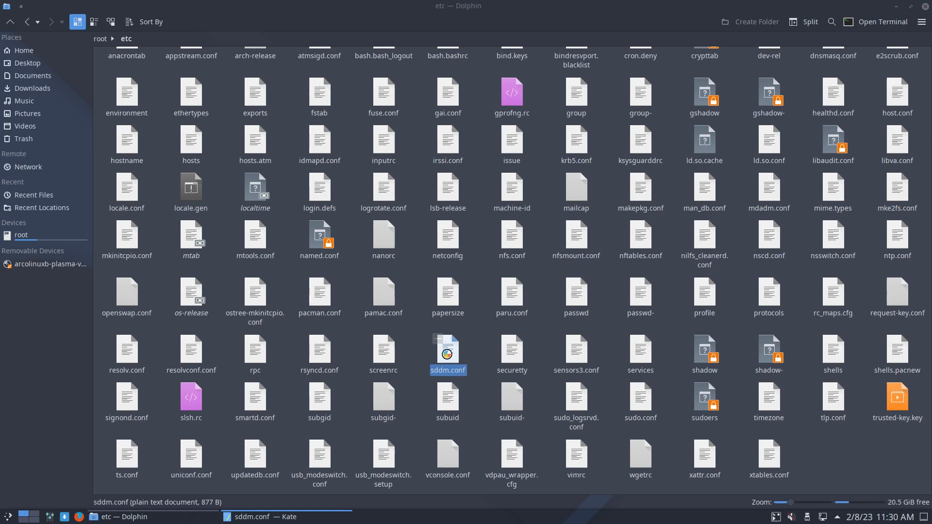
pyautogui.click(258, 516)
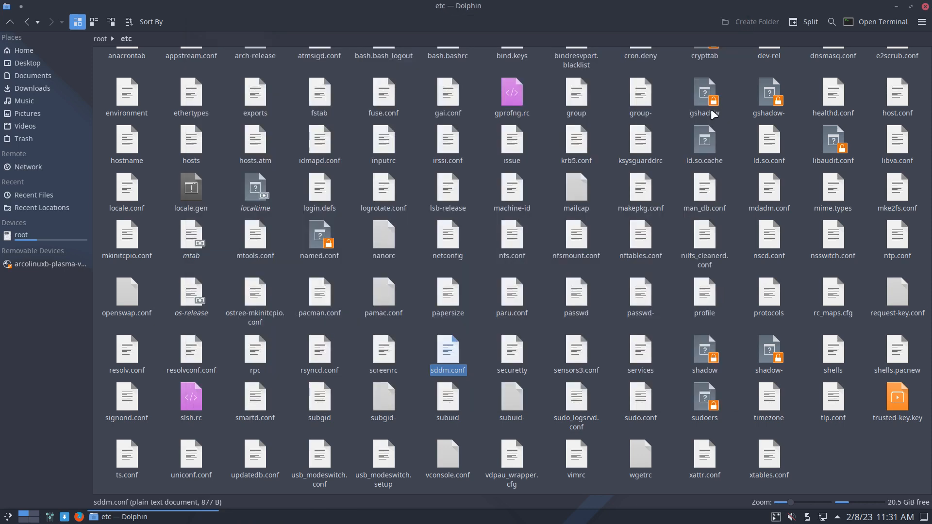
pyautogui.moveTo(547, 233)
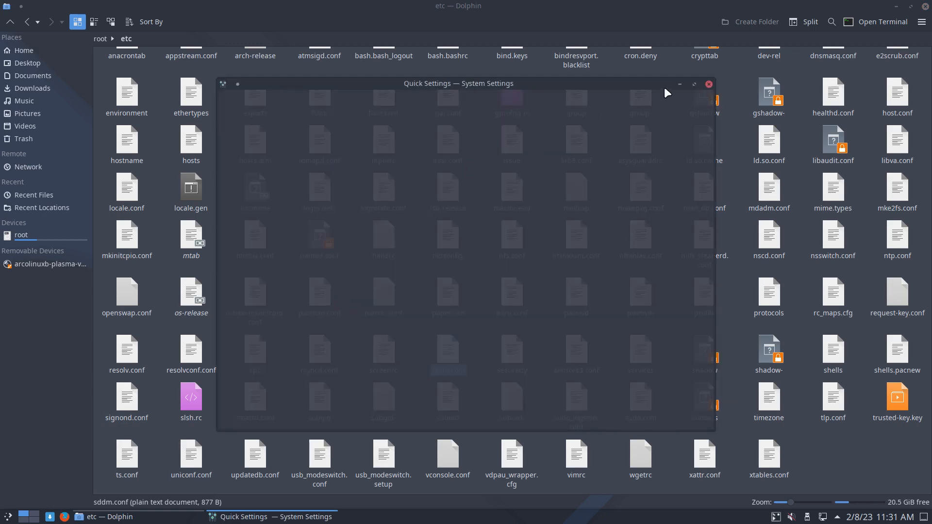
# - Search System Settings for 'sddm' and show the Login Screen (SDDM) page, then Autostart
pyautogui.click(692, 84)
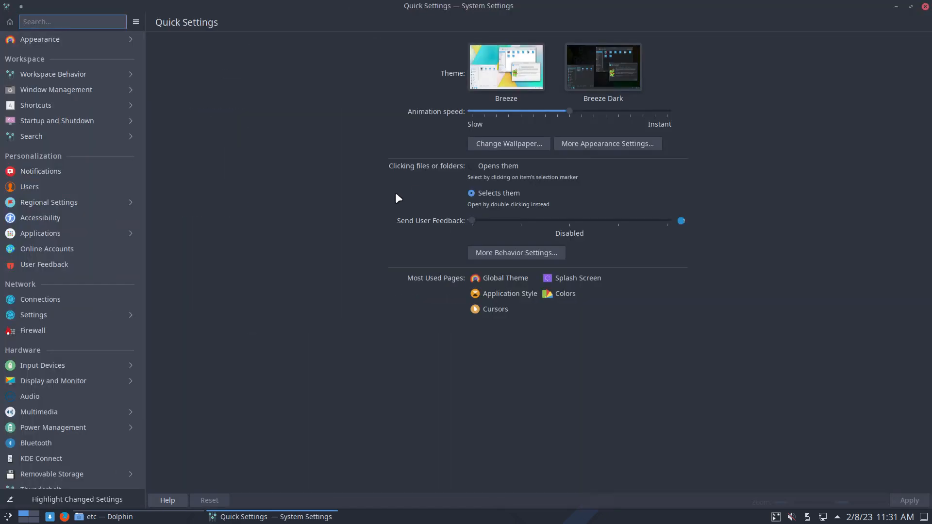
pyautogui.moveTo(274, 292)
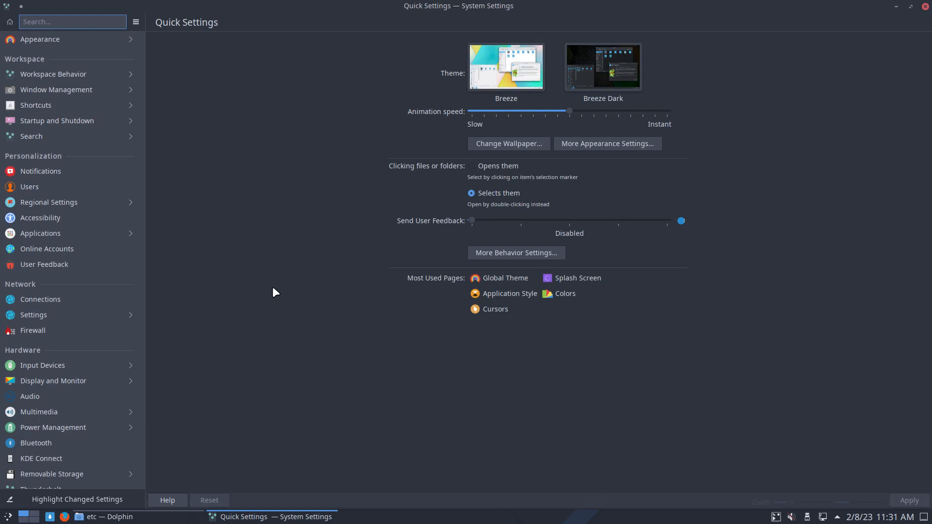
pyautogui.moveTo(885, 43)
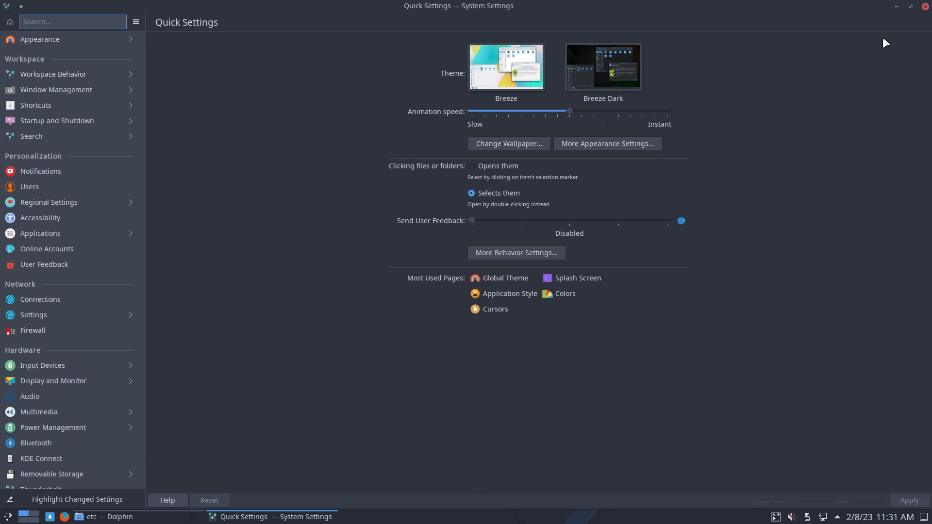
pyautogui.write('s')
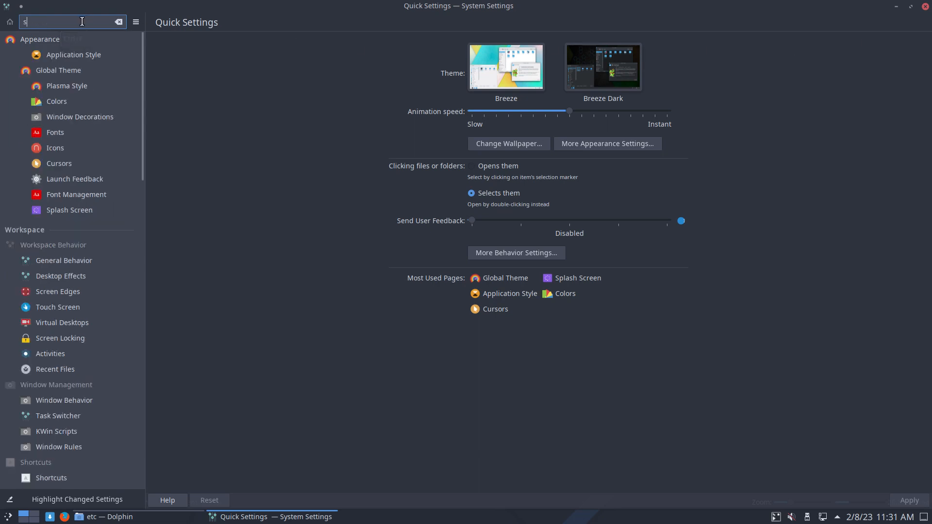
pyautogui.write('ddm')
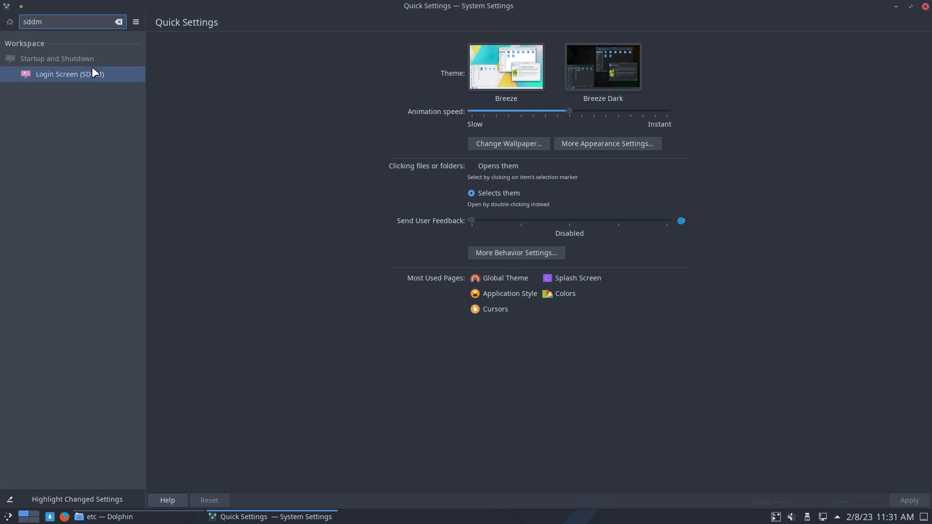
pyautogui.click(70, 74)
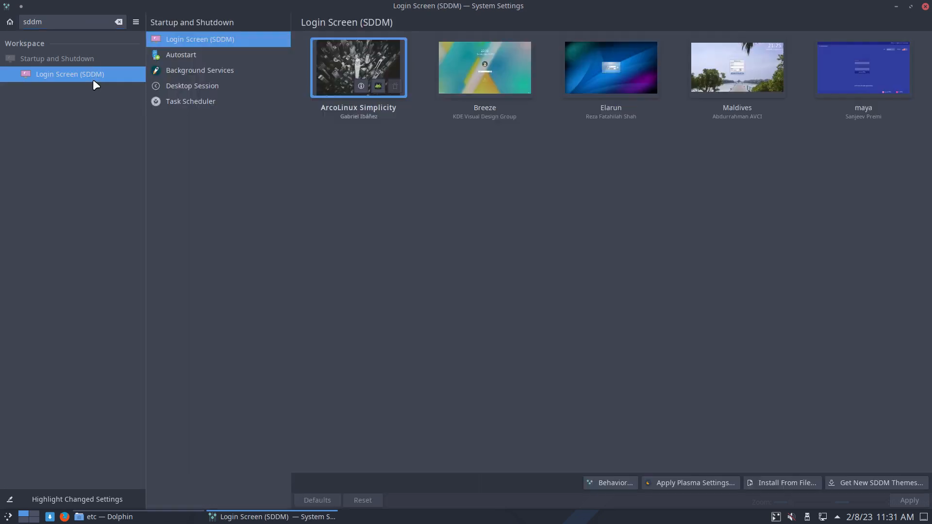
pyautogui.moveTo(208, 135)
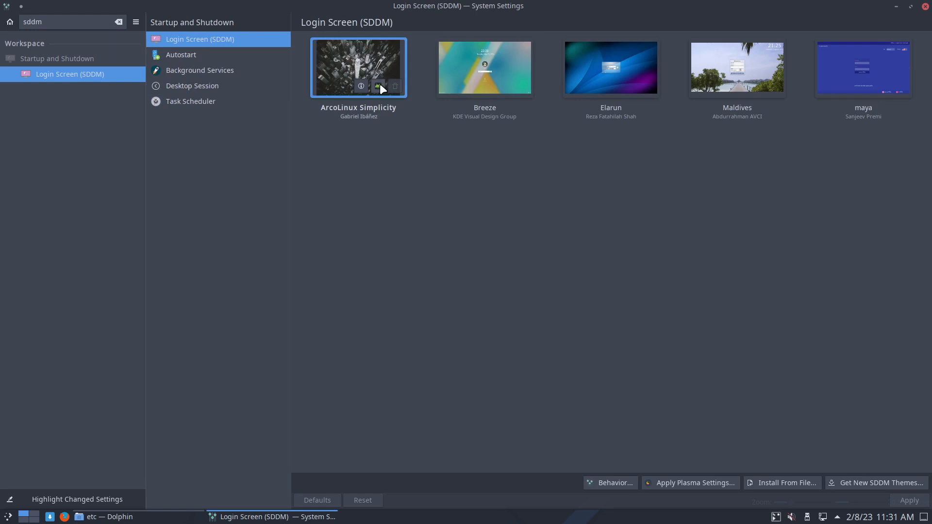
pyautogui.moveTo(690, 487)
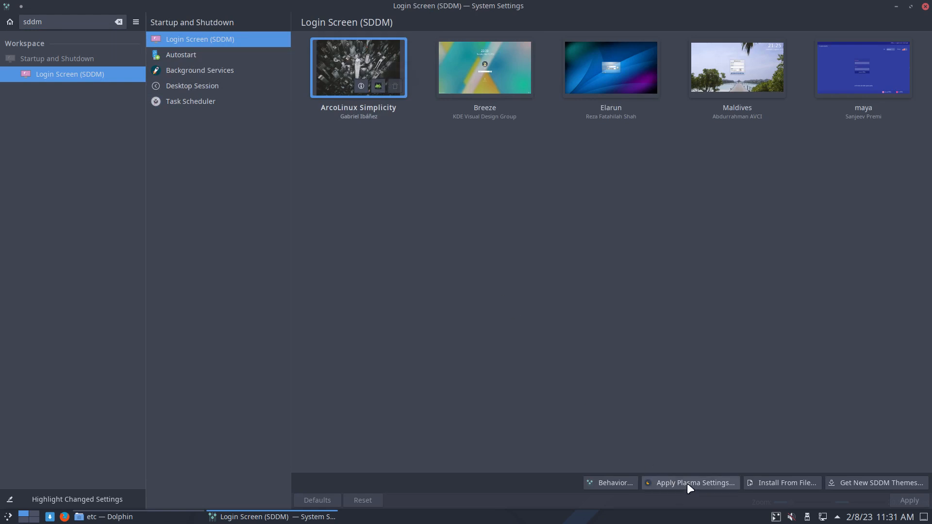
pyautogui.moveTo(798, 480)
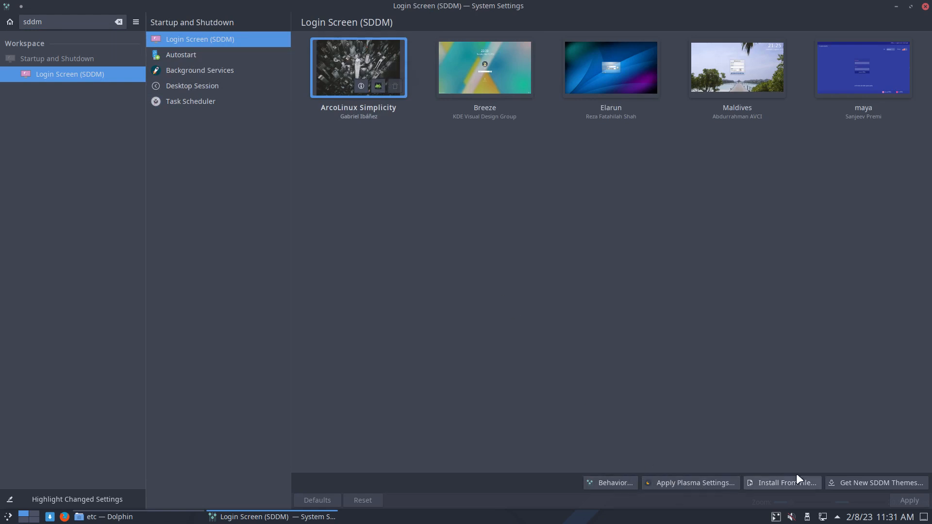
pyautogui.moveTo(416, 66)
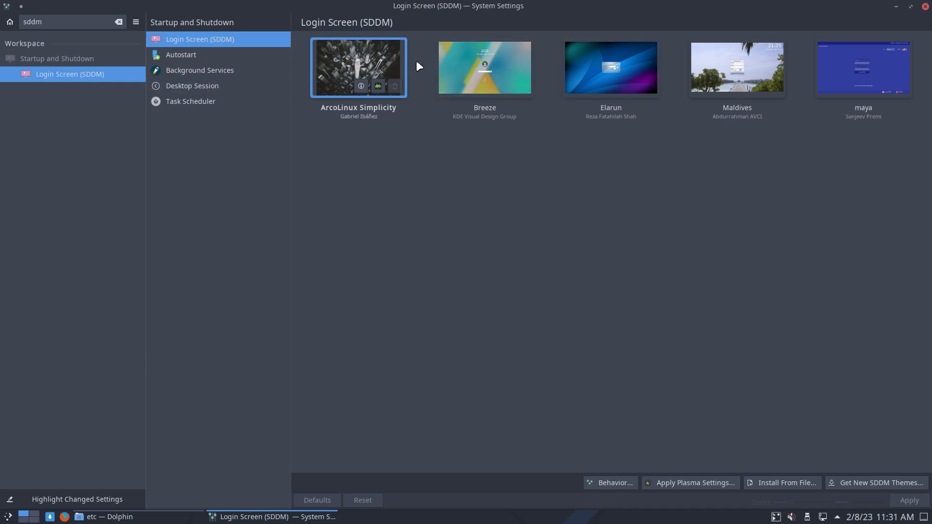
pyautogui.click(180, 55)
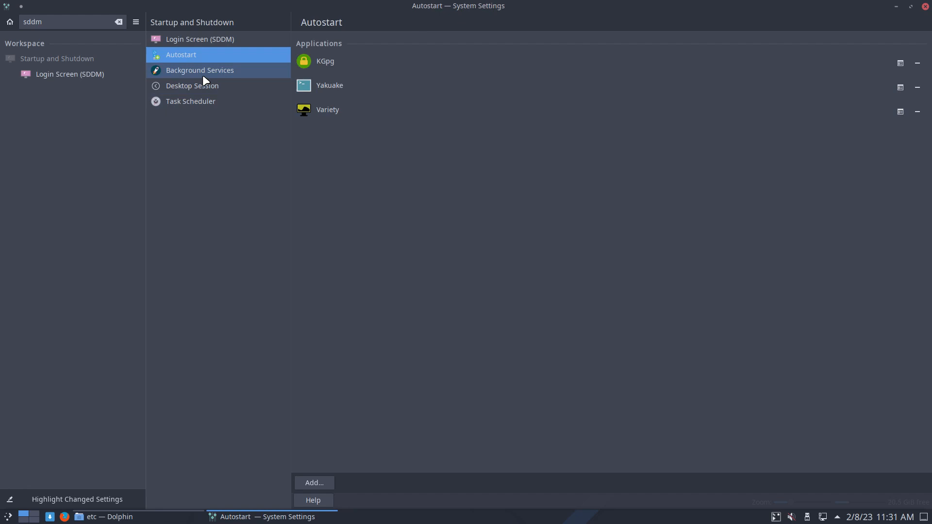
# - Browse Desktop Session and Task Scheduler pages, then return to Login Screen (SDDM) Behavior options
pyautogui.click(192, 86)
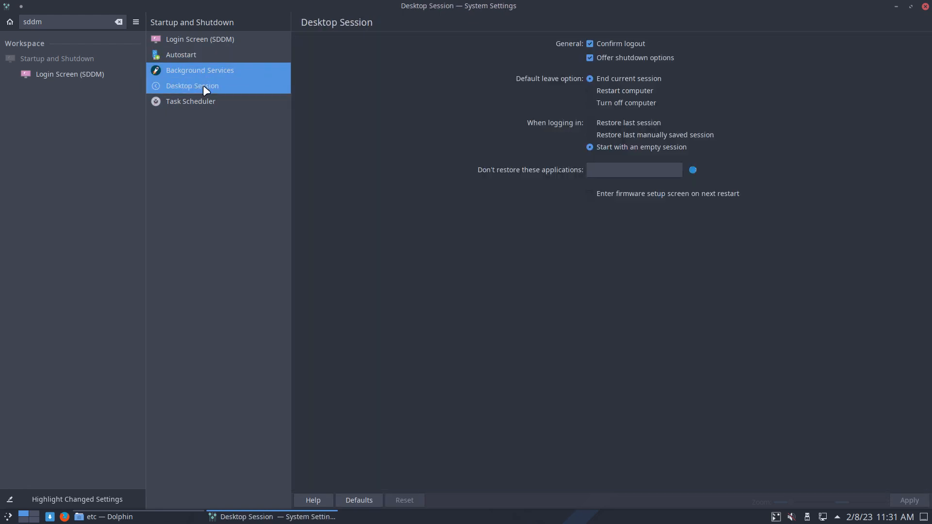
pyautogui.click(191, 85)
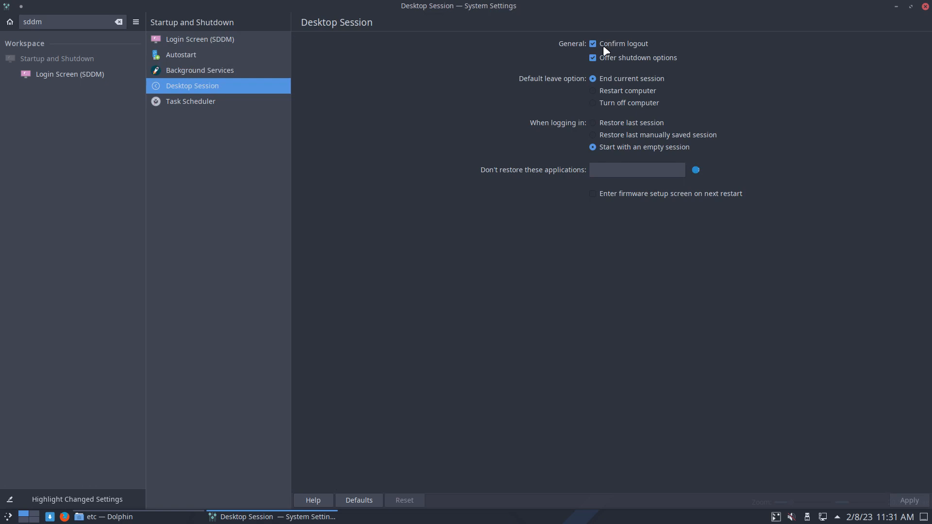
pyautogui.moveTo(594, 68)
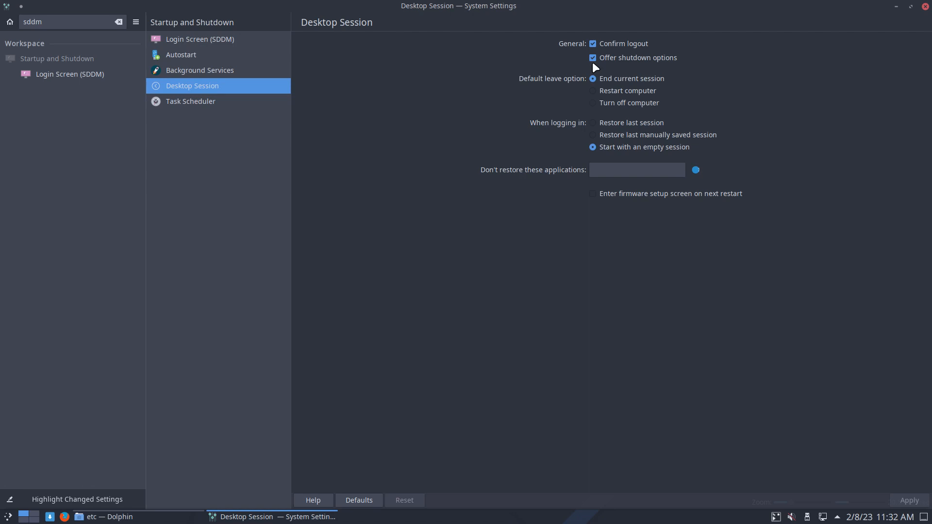
pyautogui.moveTo(190, 101)
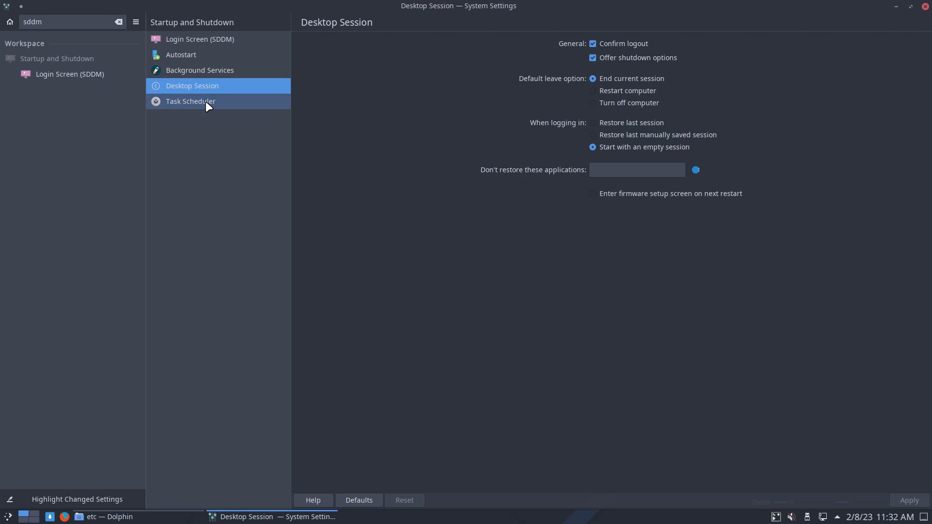
pyautogui.click(191, 101)
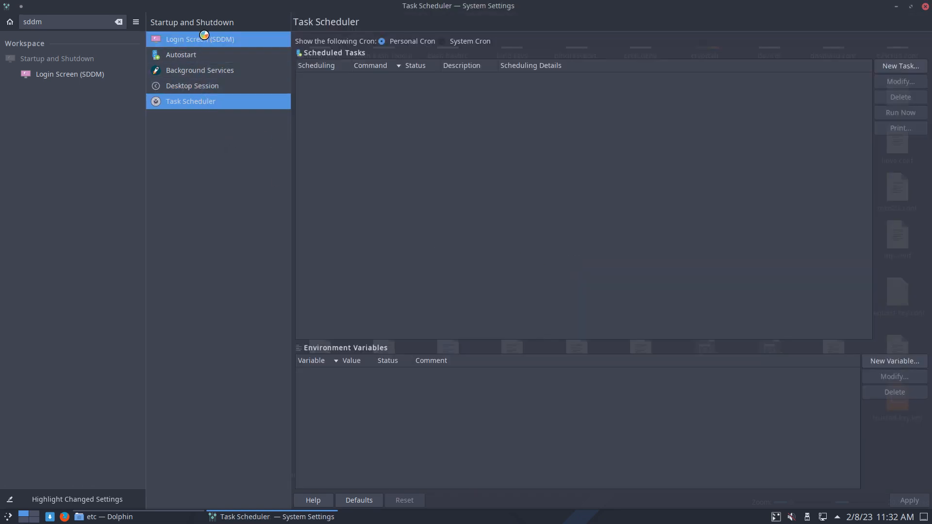
pyautogui.click(201, 39)
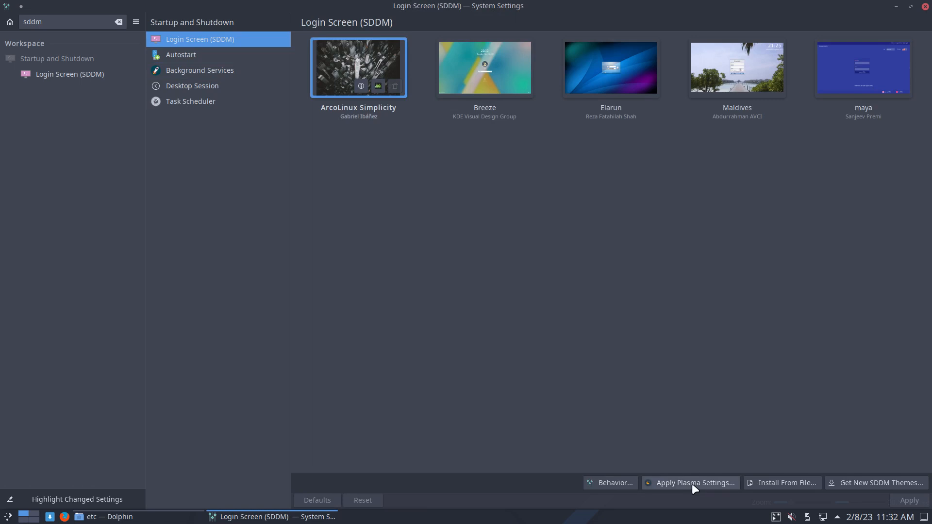
pyautogui.moveTo(682, 486)
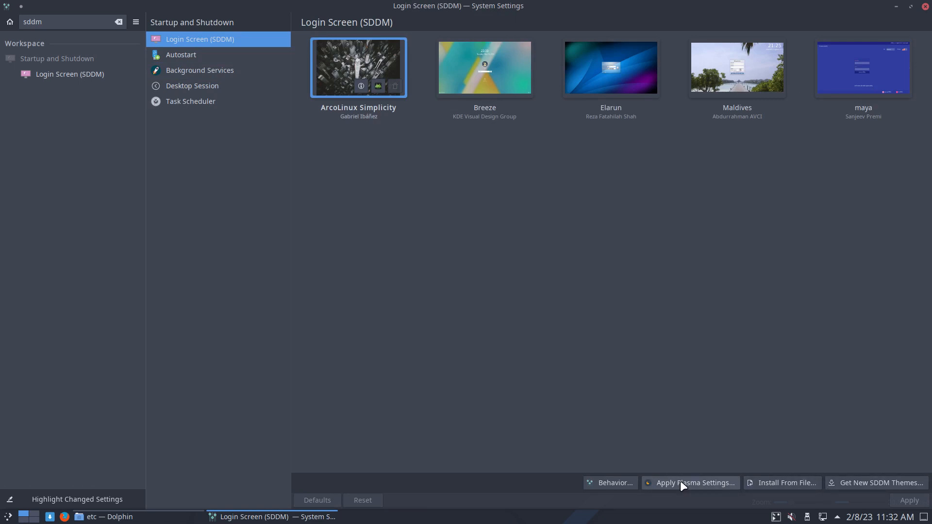
pyautogui.click(609, 482)
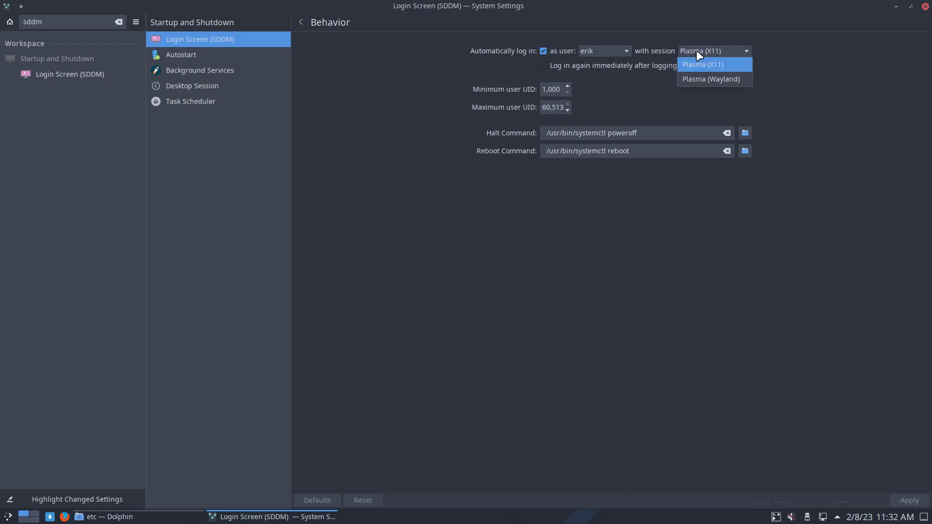
# - Choose Plasma (Wayland) as the autologin session for user erik
pyautogui.click(710, 79)
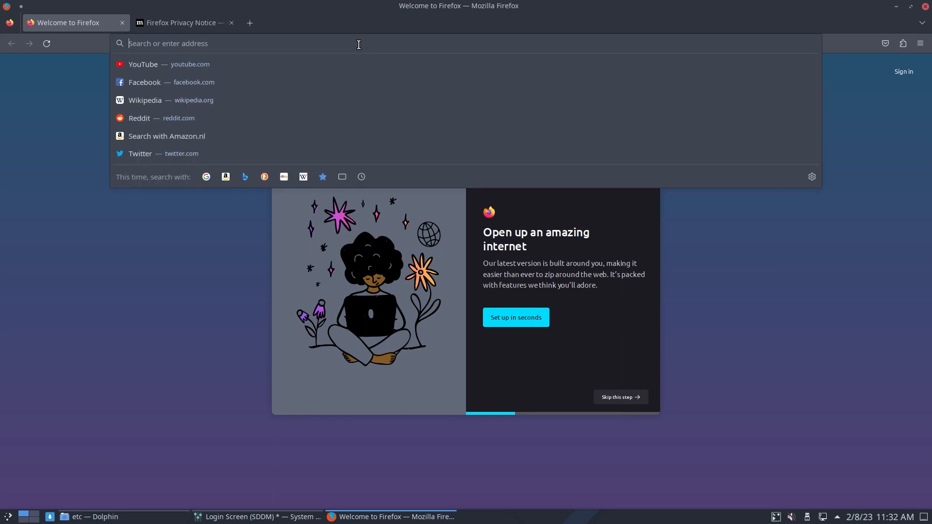
# - Search the web for 'arch wiki' Wayland and read the ArchWiki SDDM autologin article
pyautogui.write('arch wiki')
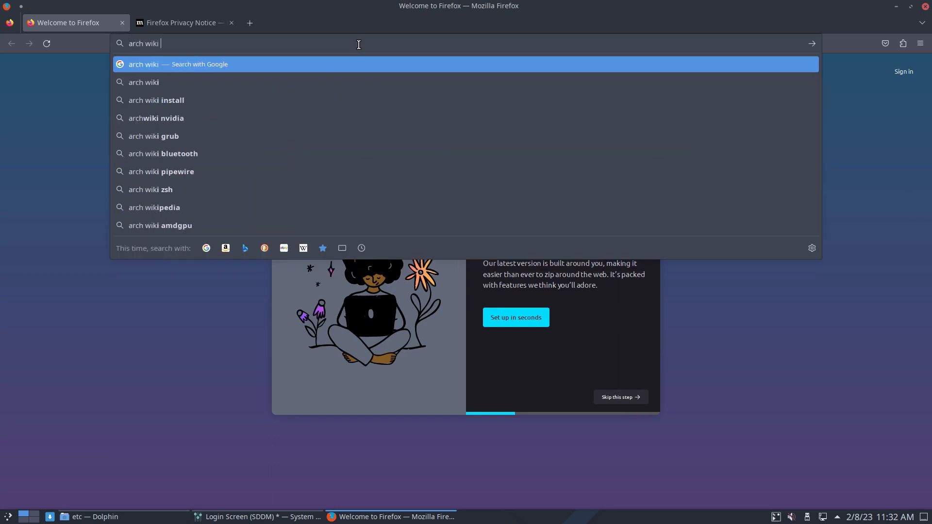
pyautogui.press('BackSpace')
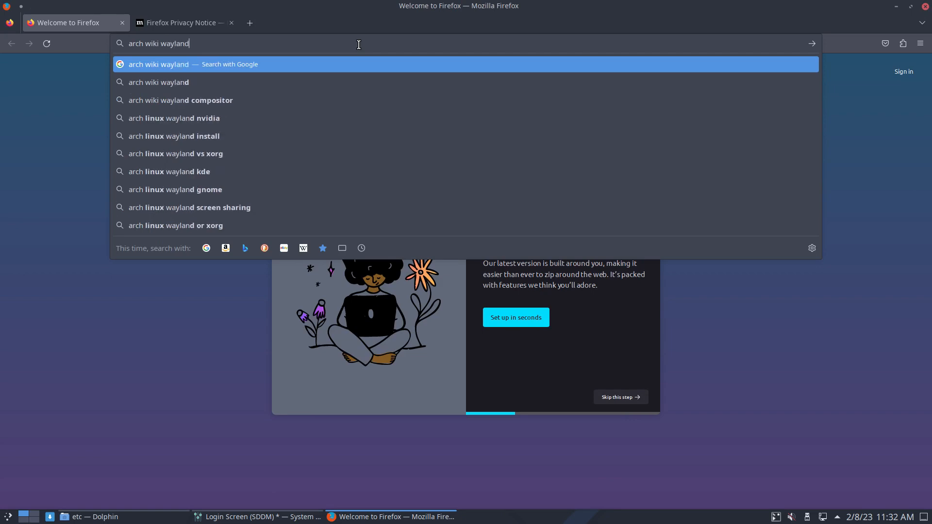
pyautogui.press('Return')
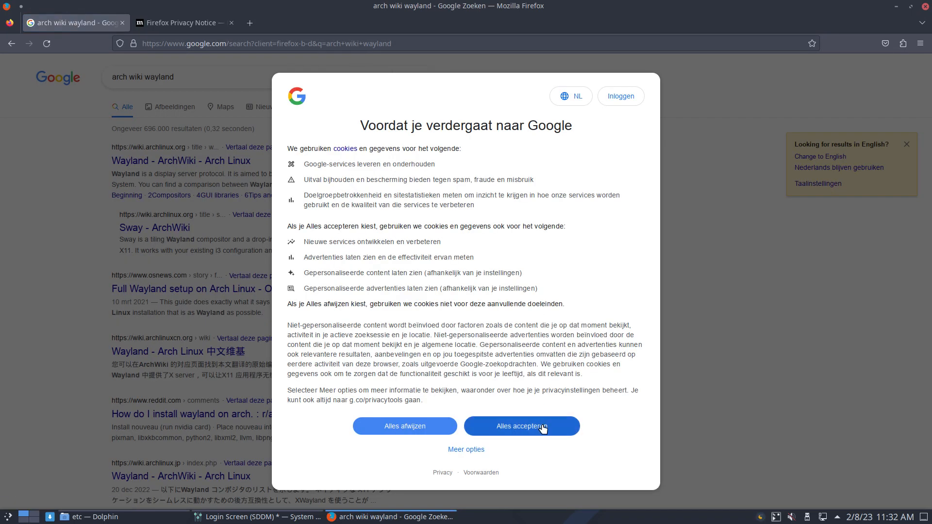
pyautogui.click(521, 426)
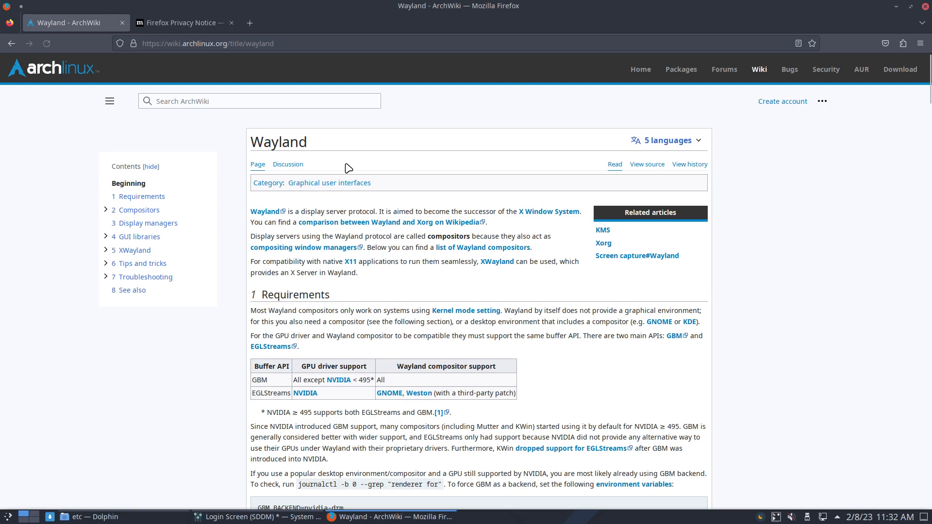
pyautogui.scroll(-3)
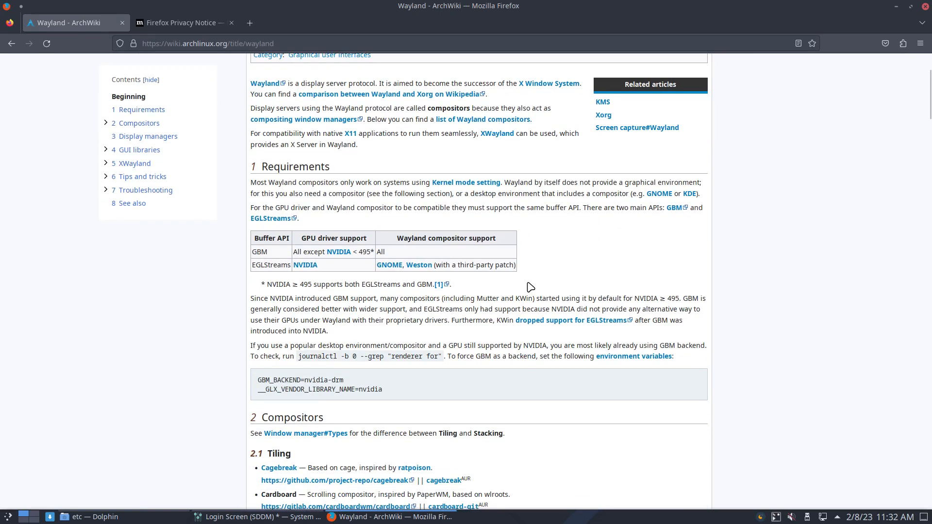
pyautogui.scroll(-3)
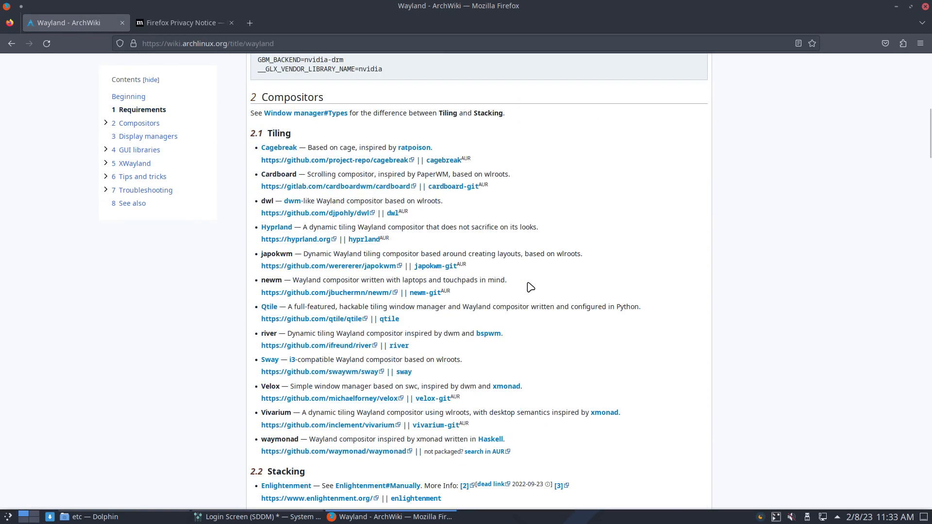
pyautogui.scroll(-3)
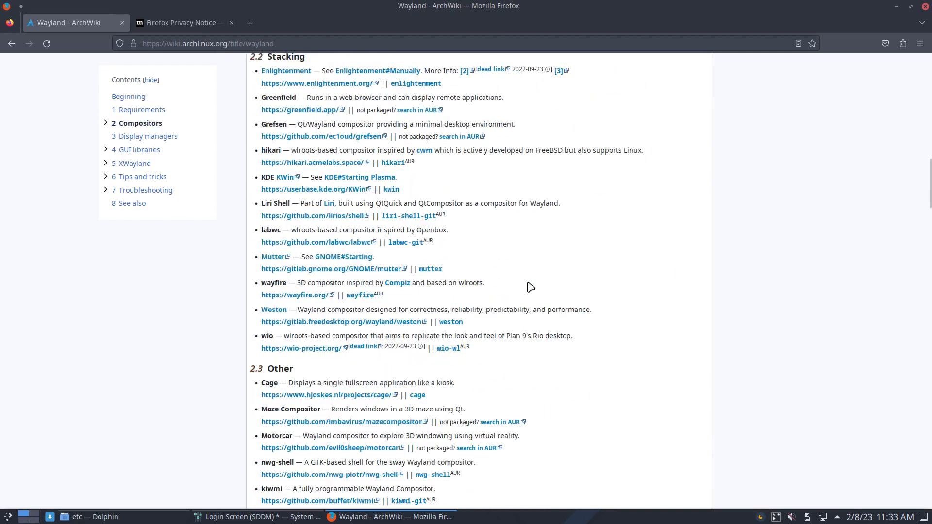
pyautogui.scroll(-3)
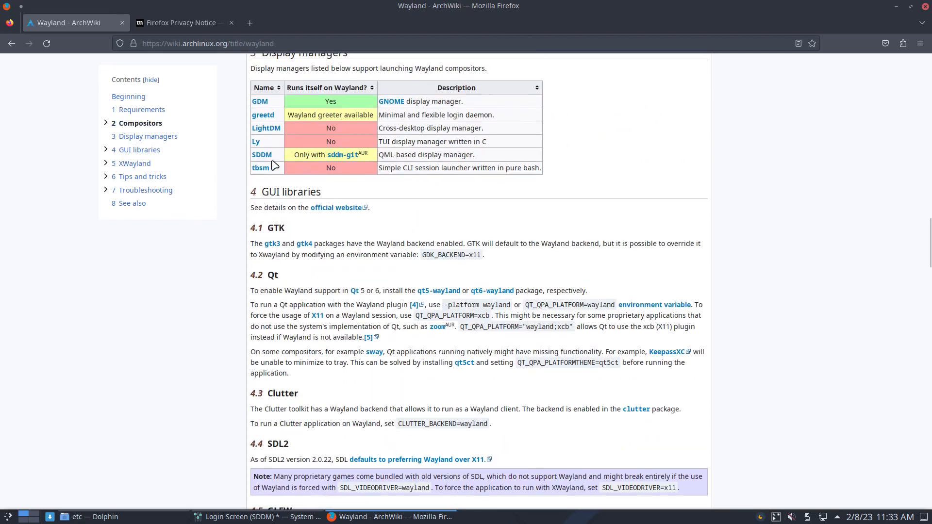
pyautogui.click(261, 154)
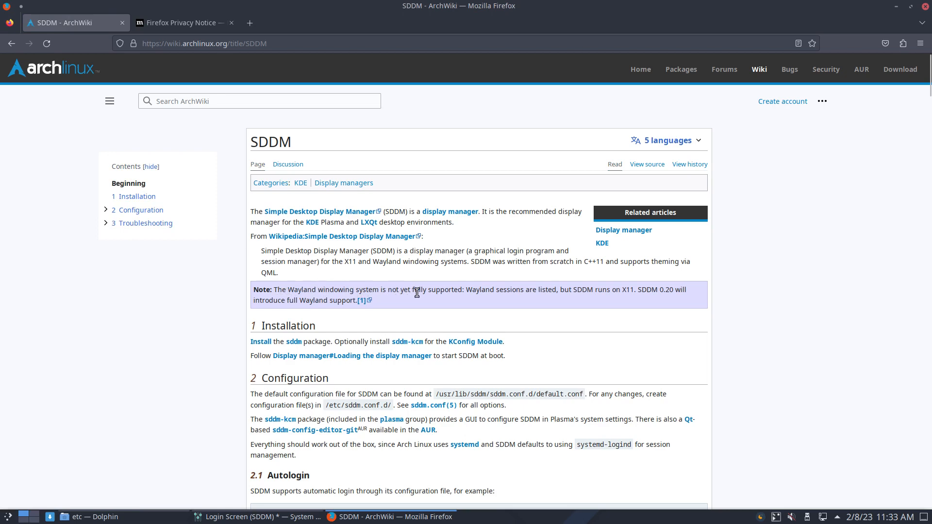
pyautogui.moveTo(495, 287)
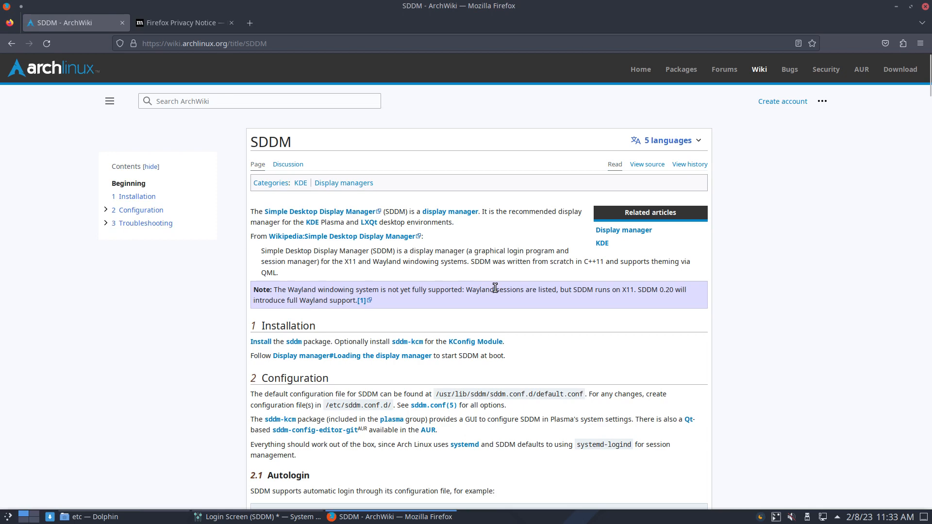
pyautogui.moveTo(621, 287)
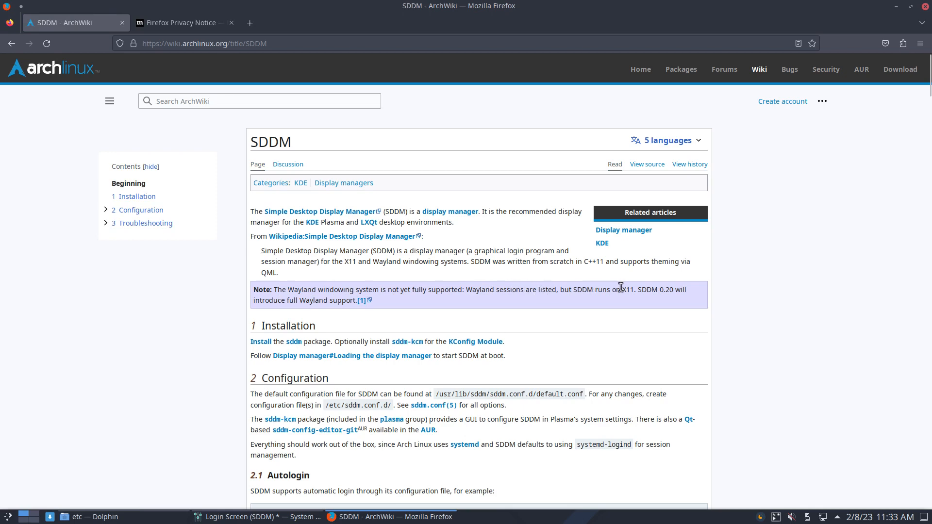
# - Return to the System Settings Login Screen page with the unsaved Wayland choice
pyautogui.doubleClick(626, 289)
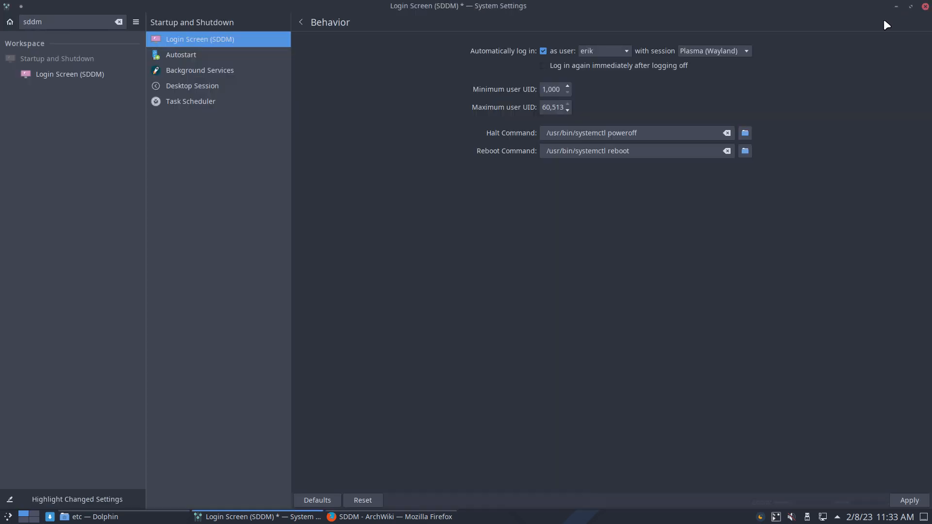
pyautogui.moveTo(665, 99)
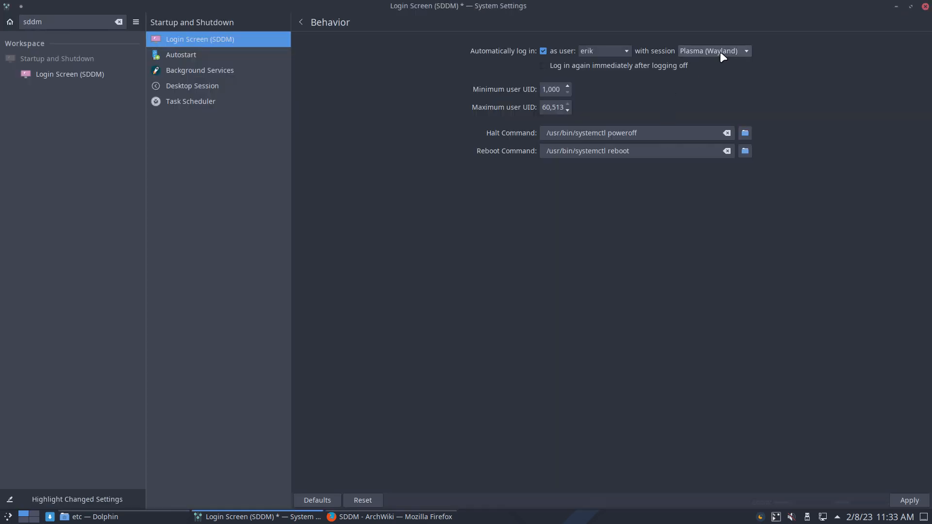
# - Apply autologin as erik with Plasma (Wayland), authenticate with the password, and minimize Settings
pyautogui.click(908, 500)
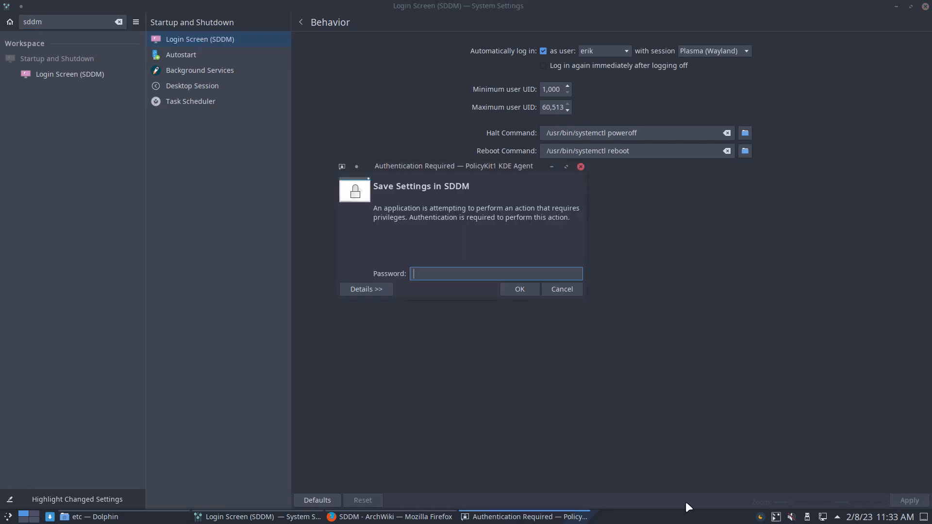
pyautogui.write('•••')
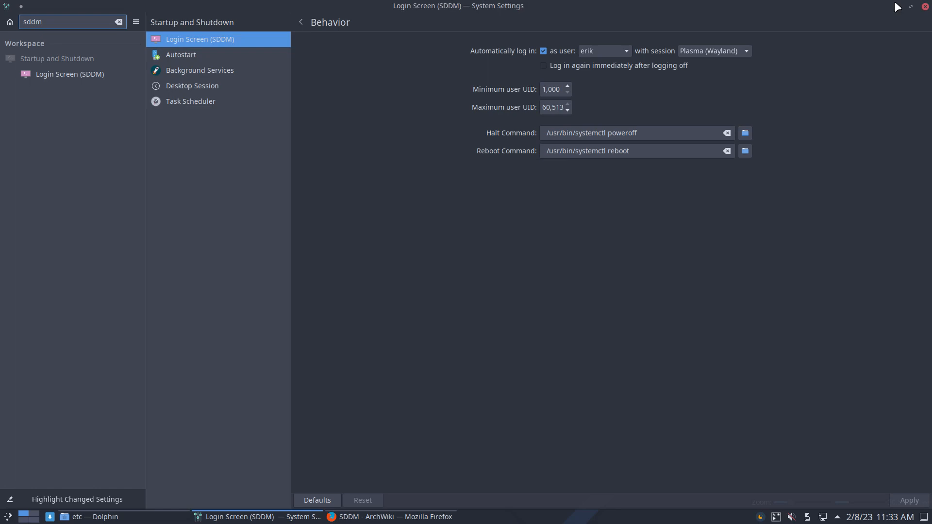
pyautogui.click(92, 515)
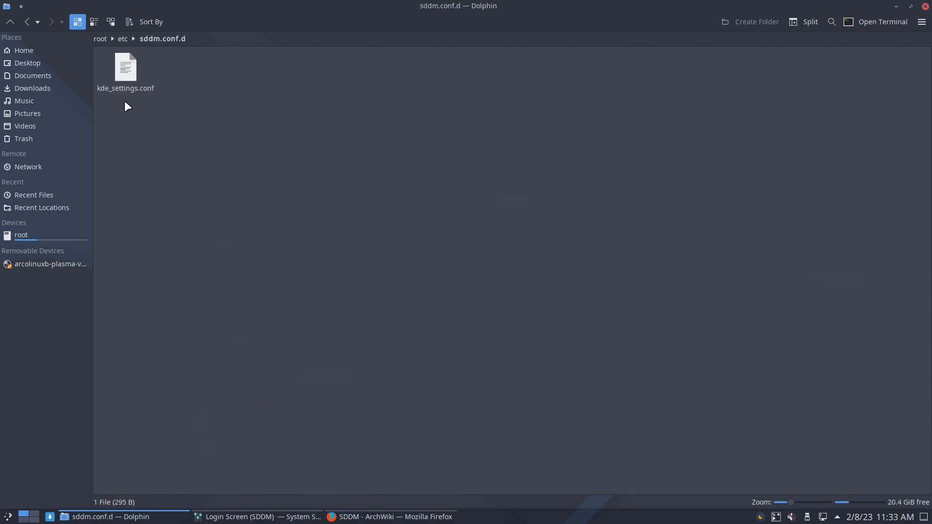
# - Reopen kde_settings.conf in Kate and show the filesystem root in a second Dolphin window
pyautogui.doubleClick(125, 66)
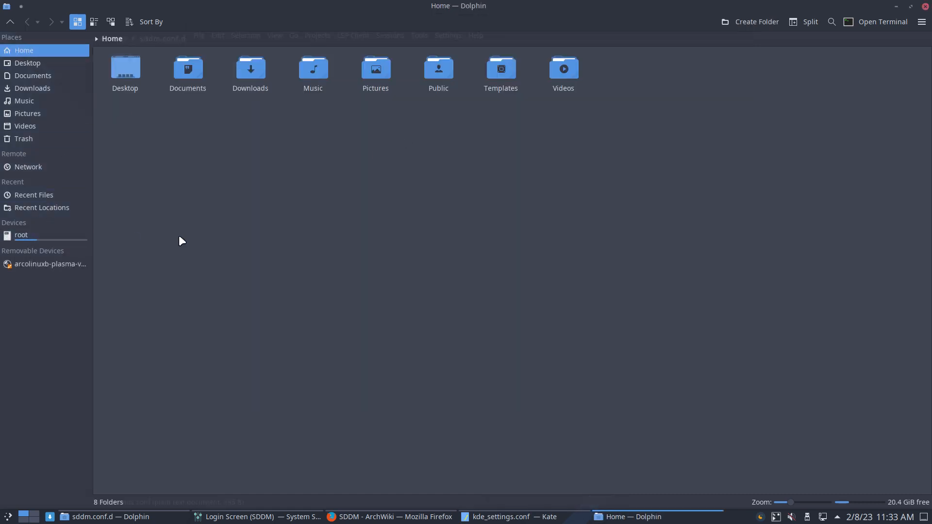
pyautogui.click(22, 235)
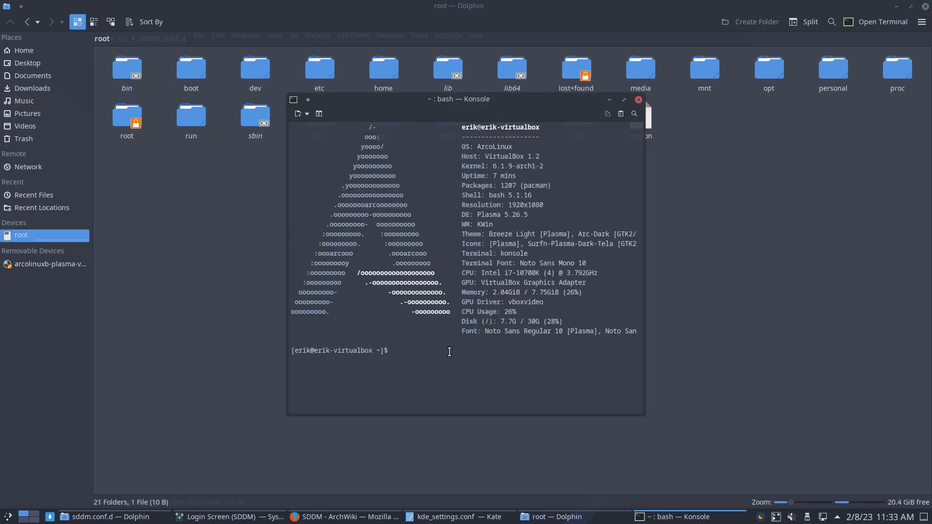
# - Check the session in Konsole, view plasma.desktop in /usr/share/xsessions, and confirm Session=plasmawayland in Kate
pyautogui.write('xd')
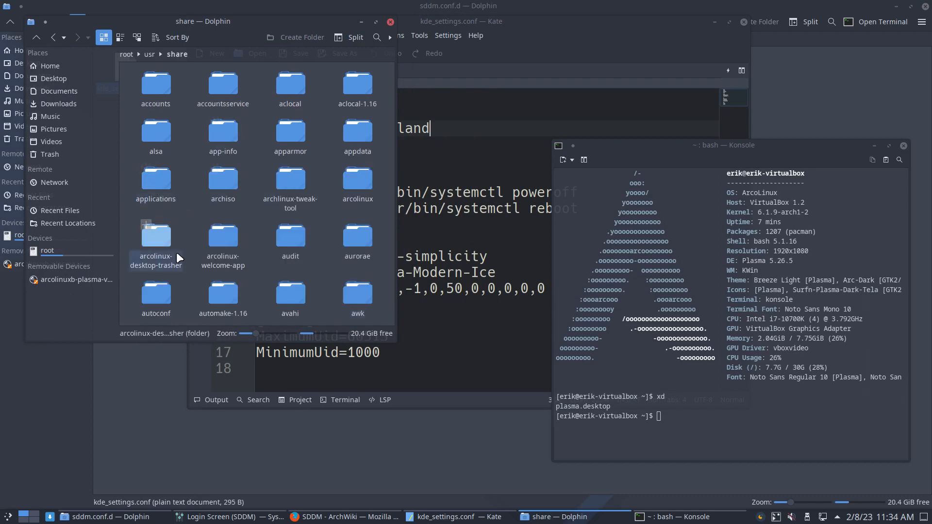
pyautogui.scroll(-3)
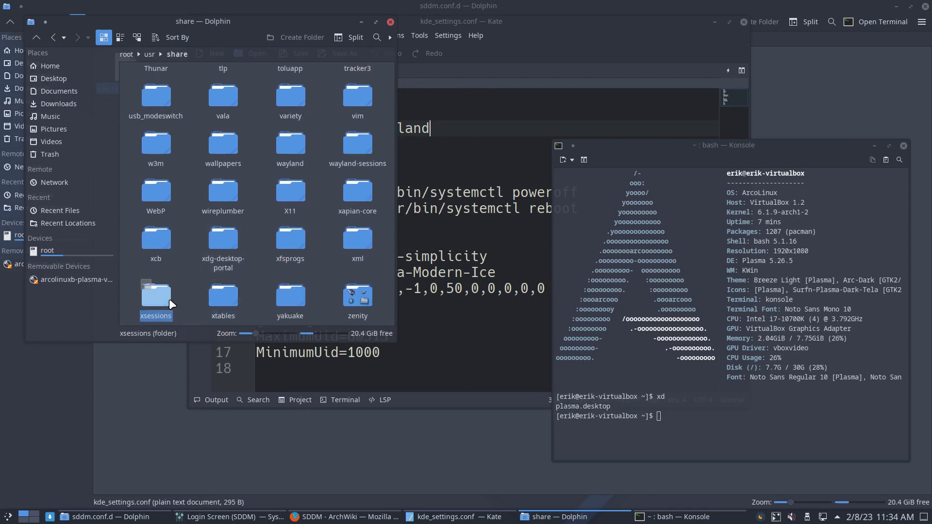
pyautogui.doubleClick(155, 295)
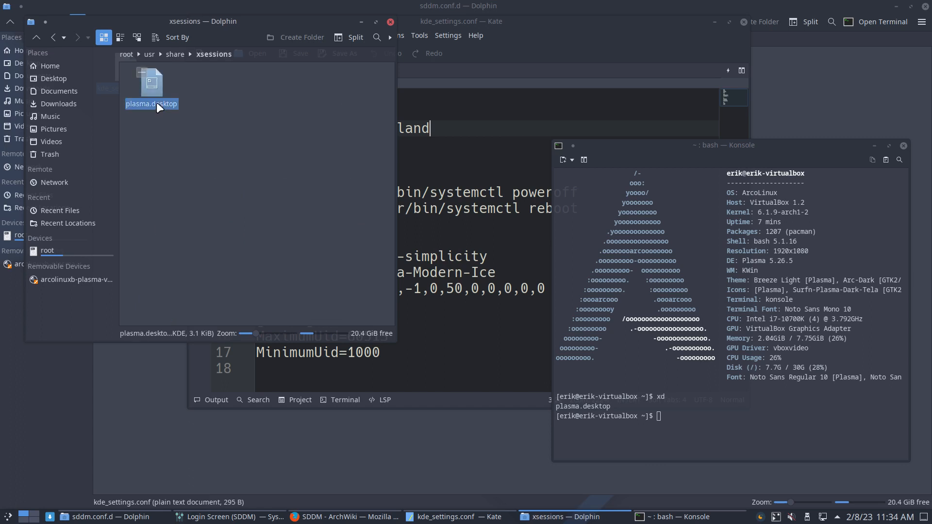
pyautogui.moveTo(379, 285)
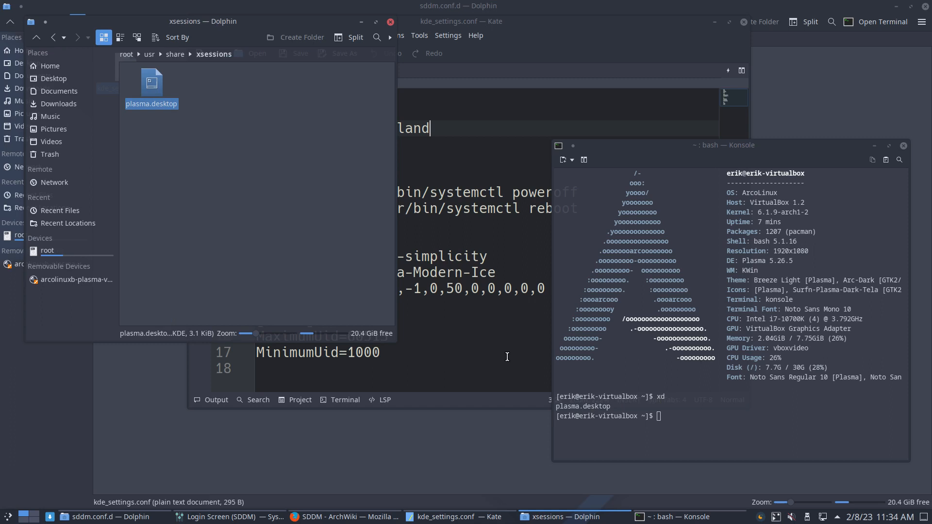
pyautogui.click(246, 233)
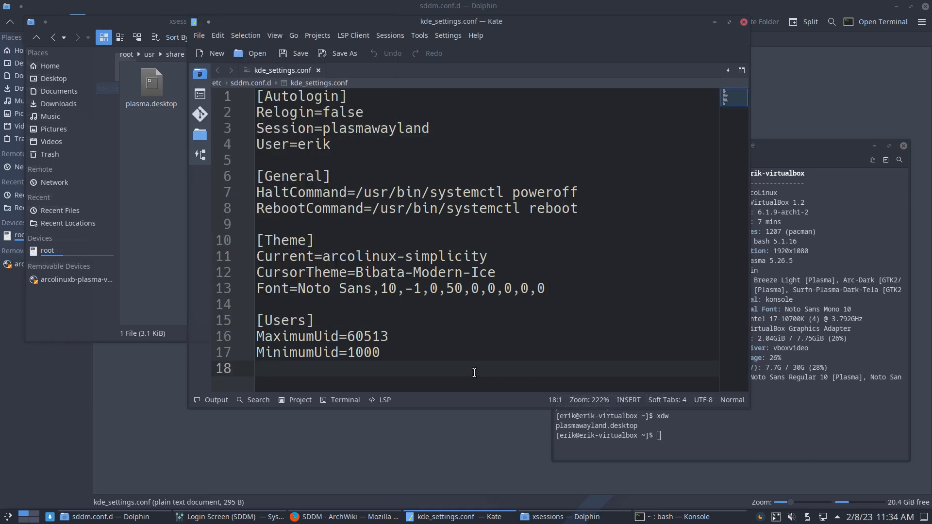
pyautogui.click(315, 128)
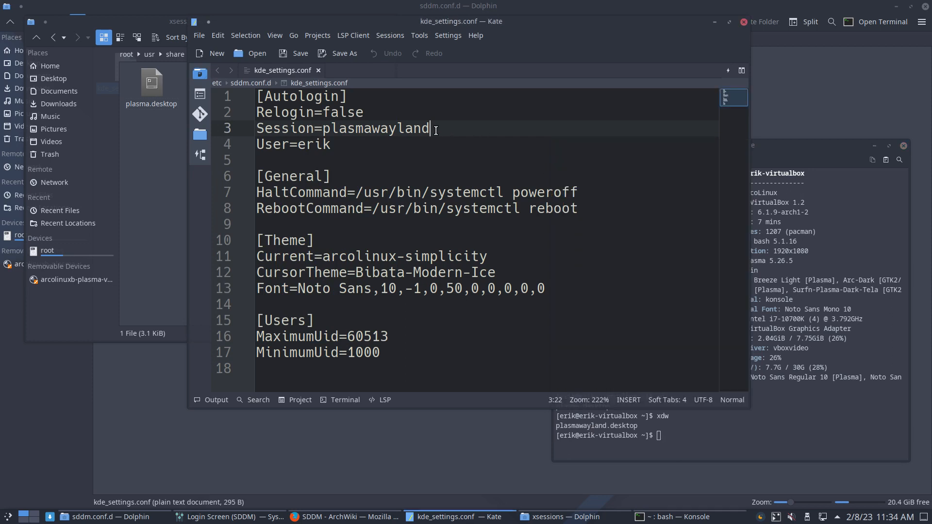
pyautogui.moveTo(142, 135)
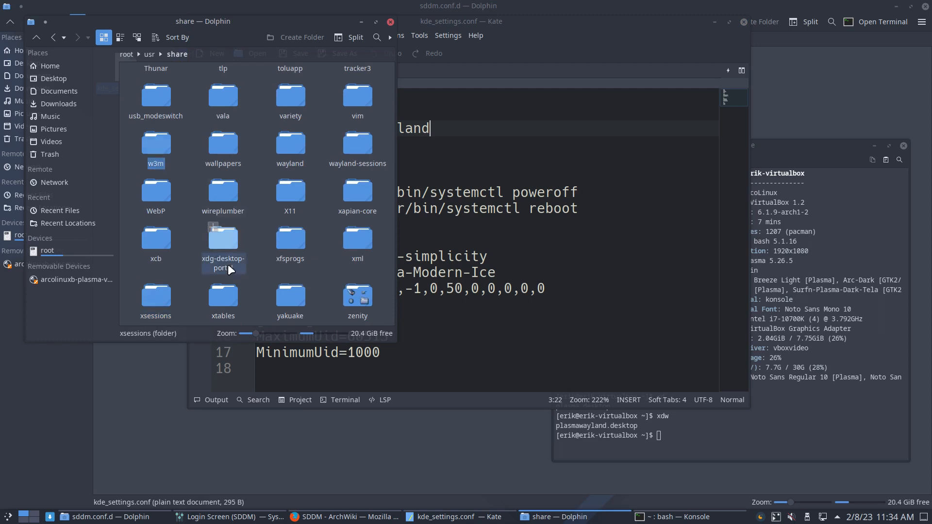
# - Enter the wayland session folder inside /usr/share to inspect available sessions
pyautogui.click(290, 147)
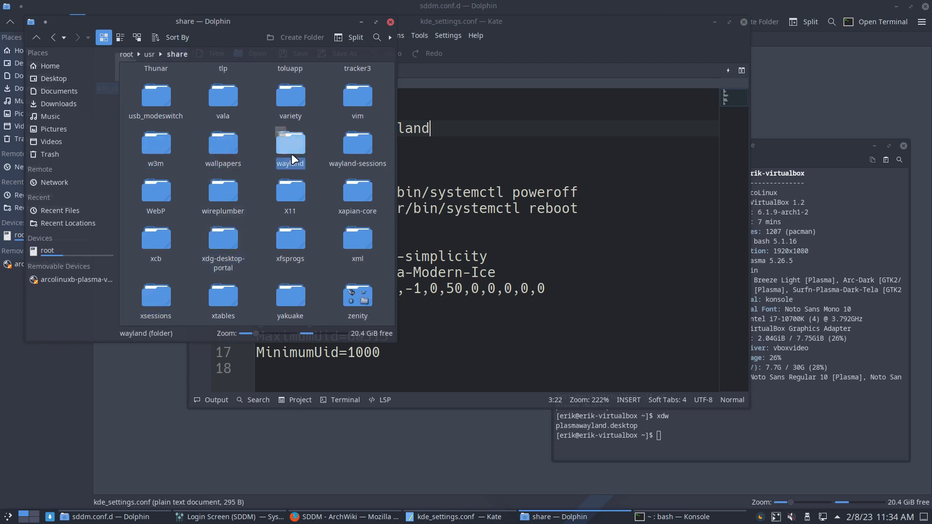
pyautogui.doubleClick(357, 145)
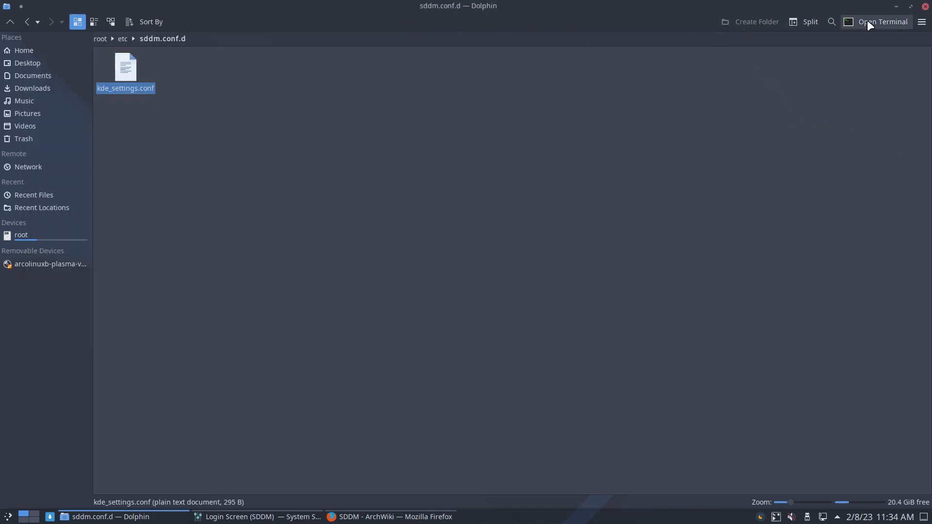
# - Close Dolphin and restart the computer from Power / Session
pyautogui.click(897, 6)
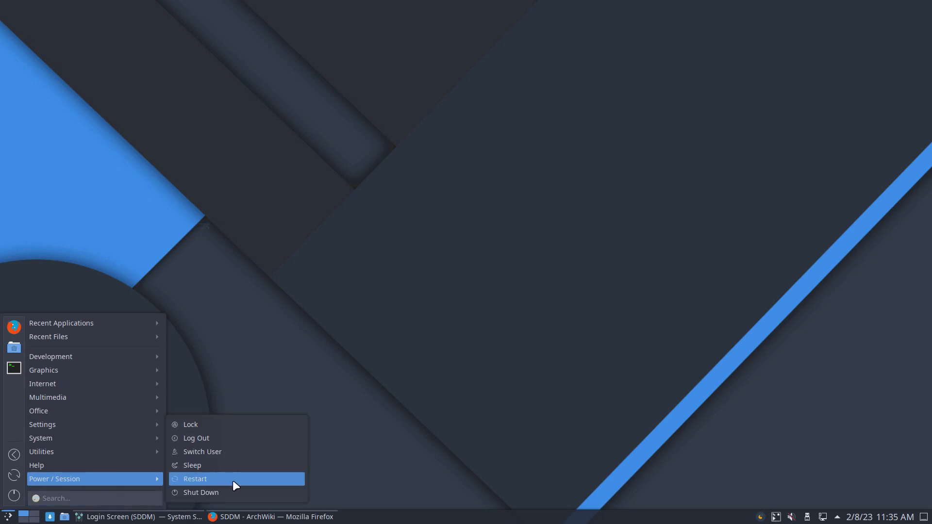
pyautogui.click(194, 479)
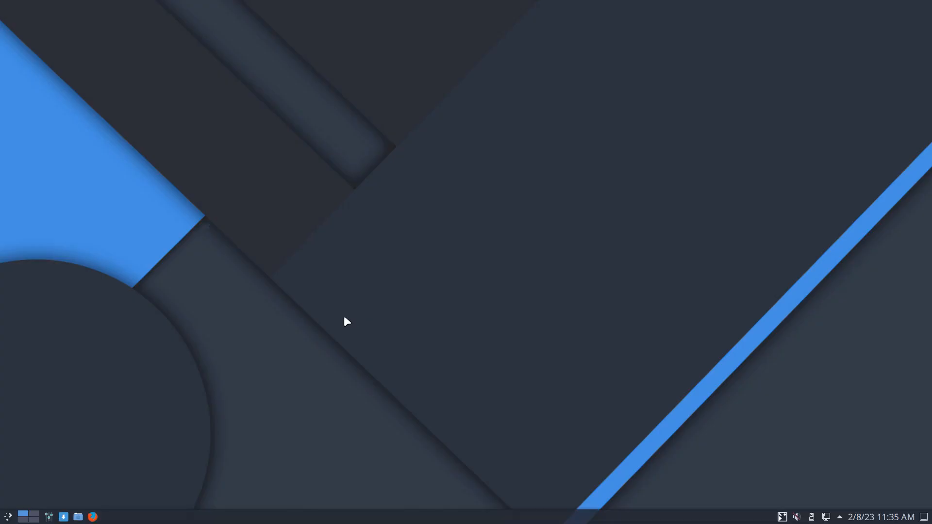
pyautogui.moveTo(7, 516)
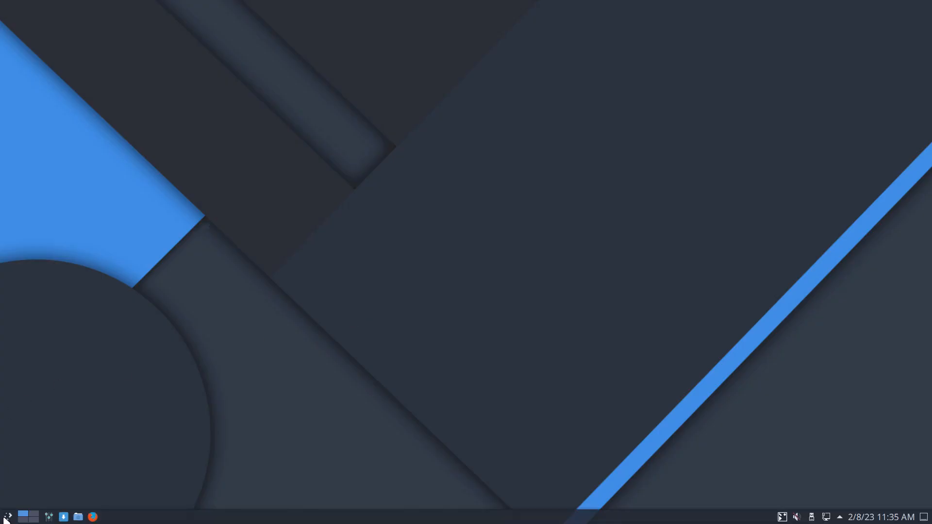
# - Log out of the autologin session to reach the SDDM login screen
pyautogui.click(8, 516)
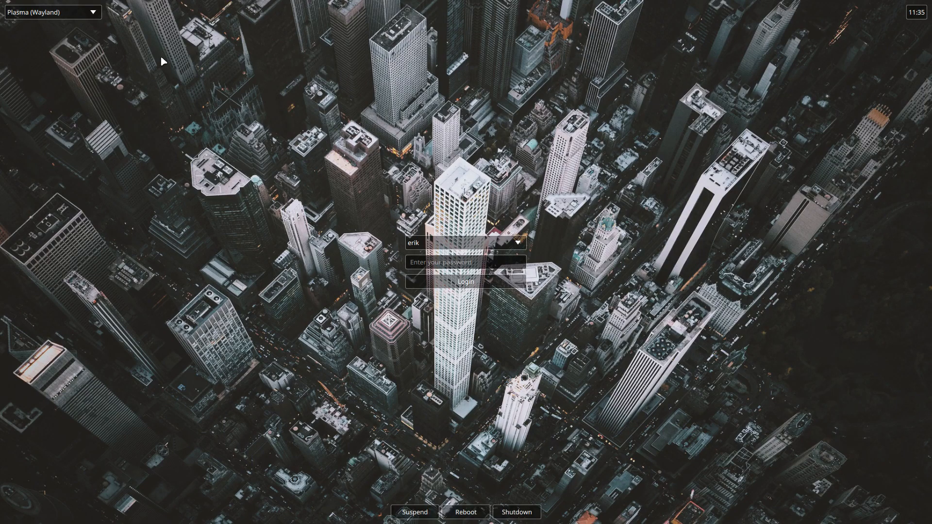
pyautogui.moveTo(60, 13)
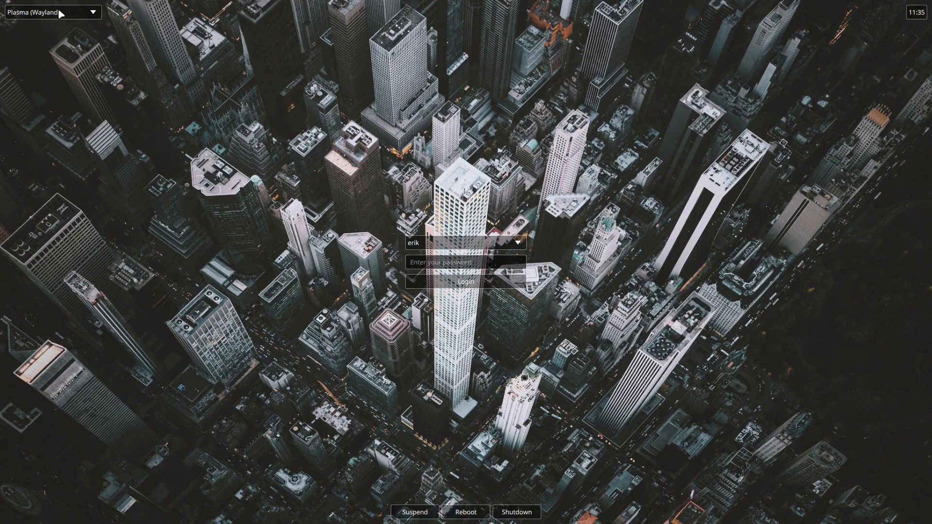
# - Confirm Plasma (Wayland) as erik's session in the SDDM dropdown and focus the password field
pyautogui.click(50, 12)
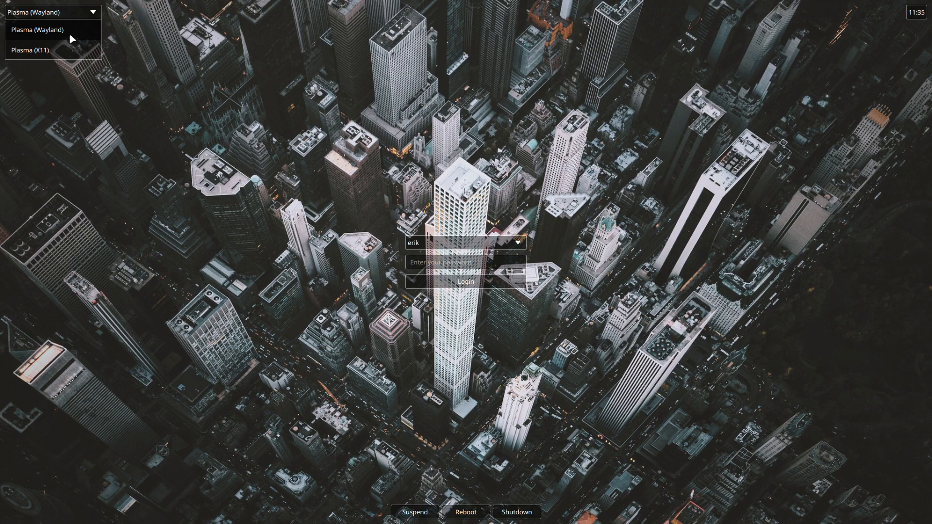
pyautogui.click(47, 30)
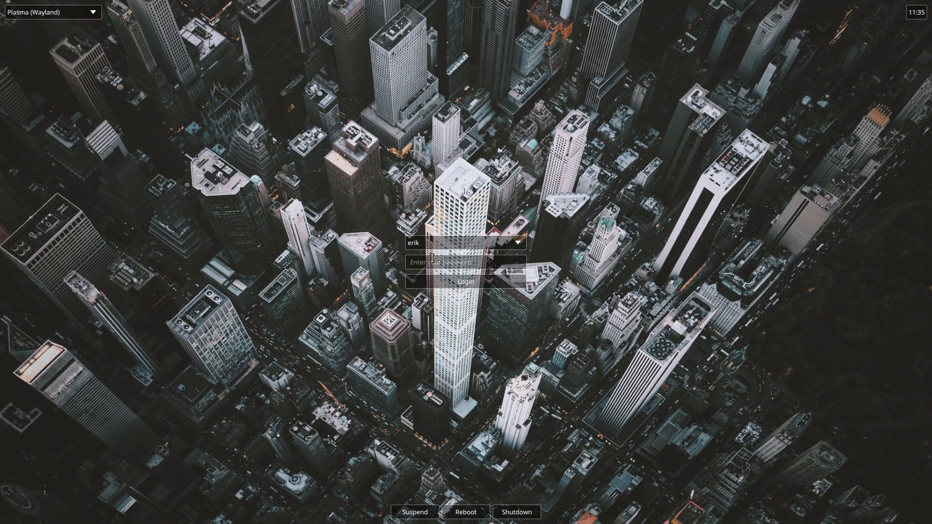
pyautogui.click(466, 262)
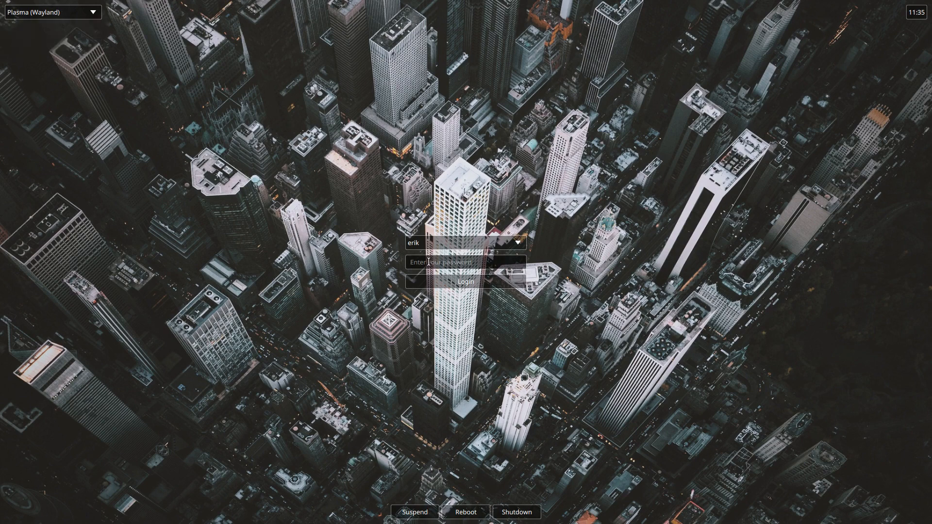